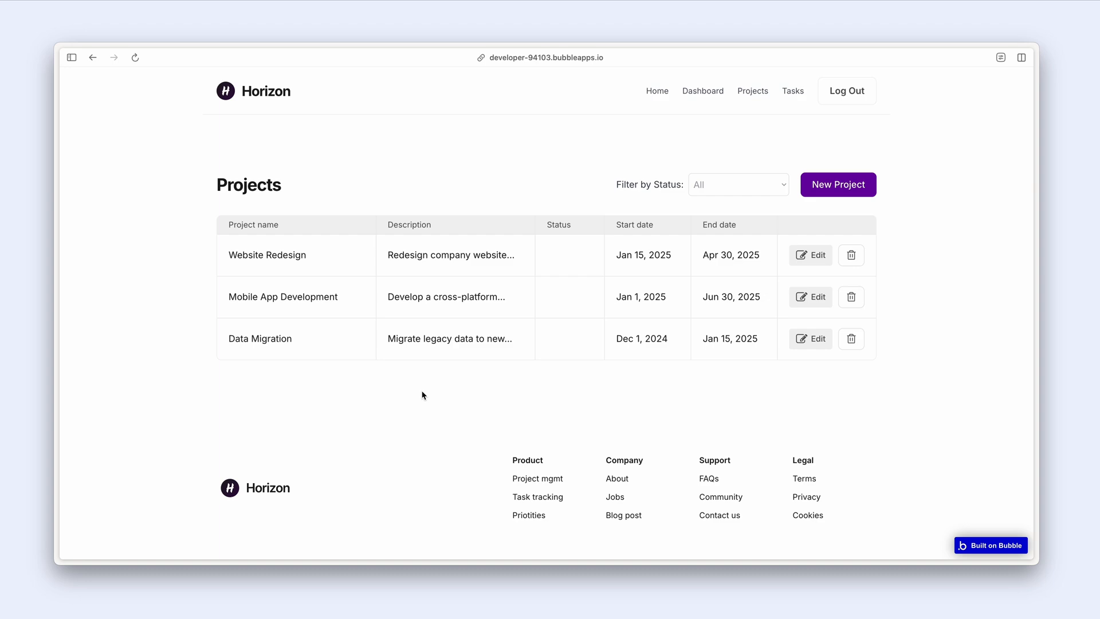
mouse_move(621, 197)
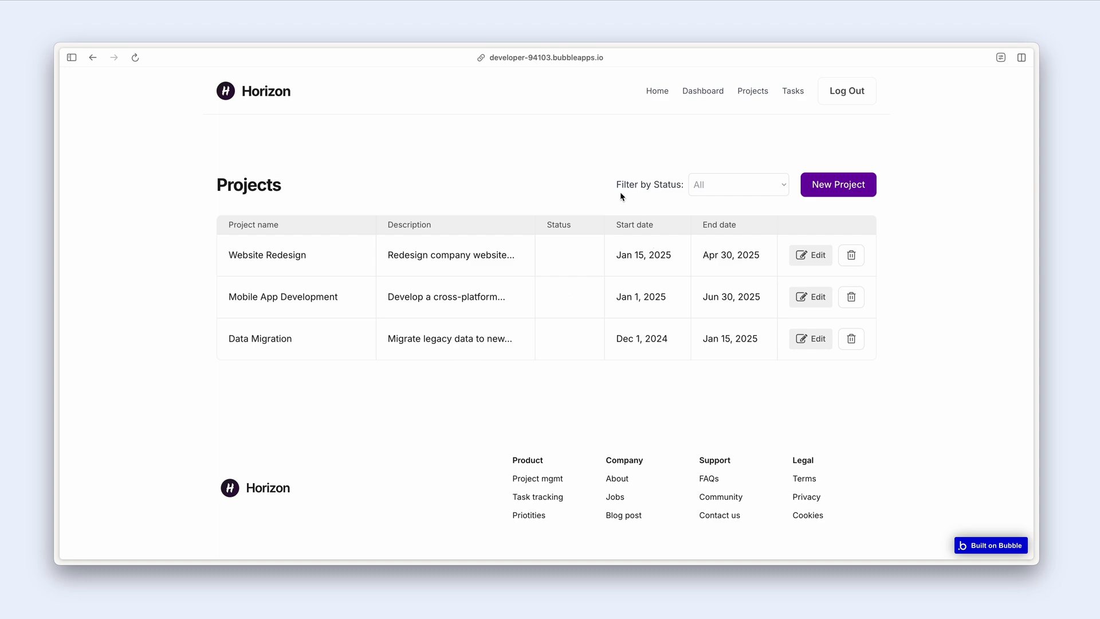
Check the Filter by Status dropdown's choices without changing it from All.
click(737, 185)
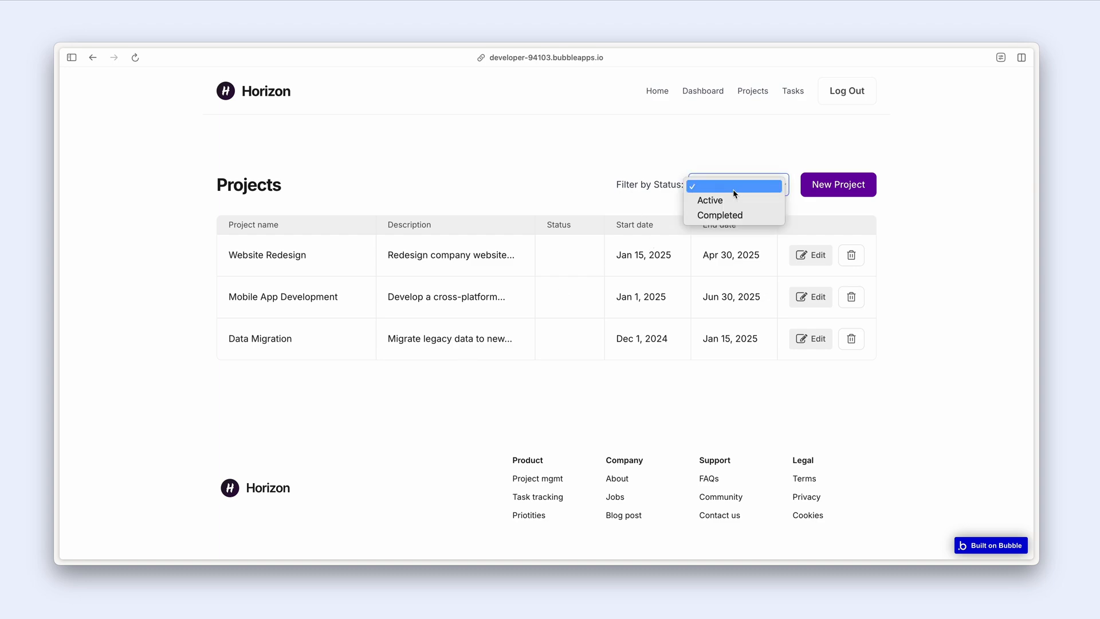
click(734, 185)
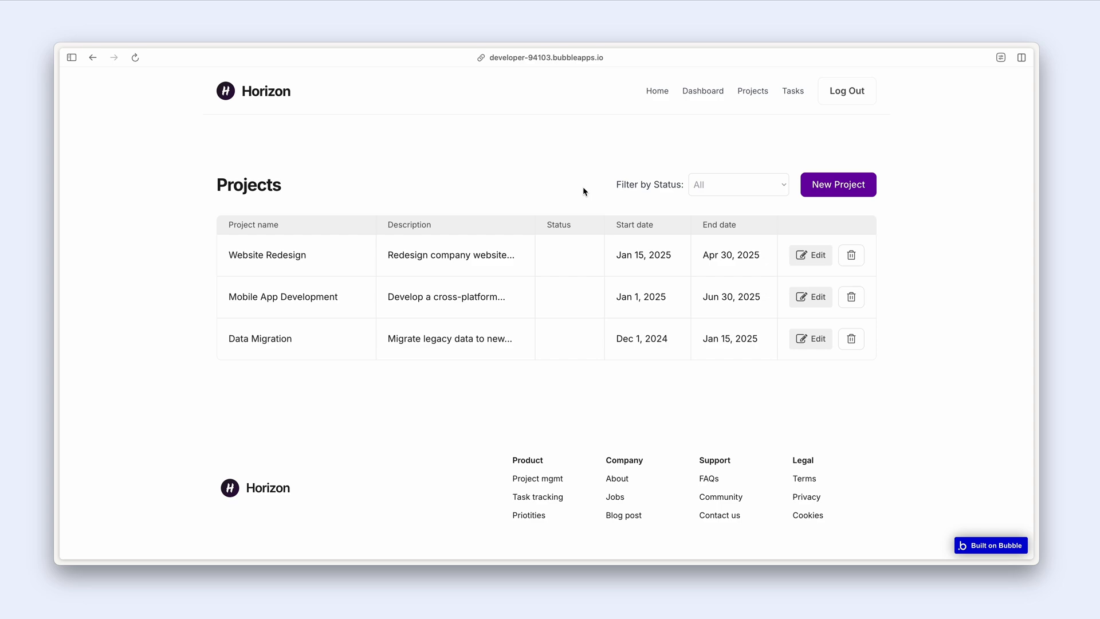
mouse_move(572, 237)
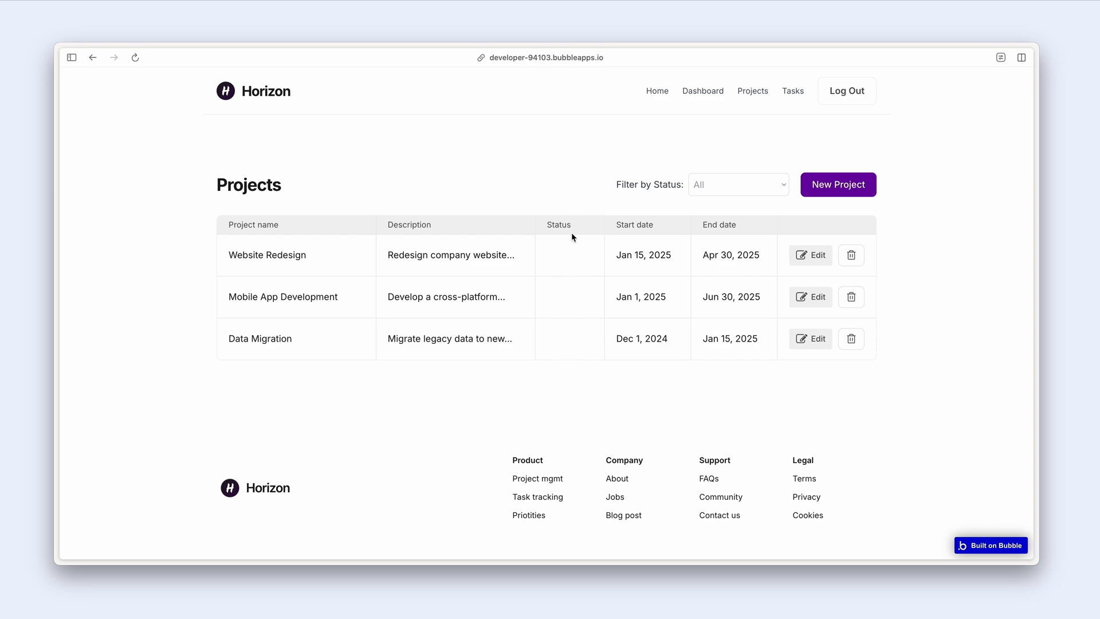
mouse_move(550, 185)
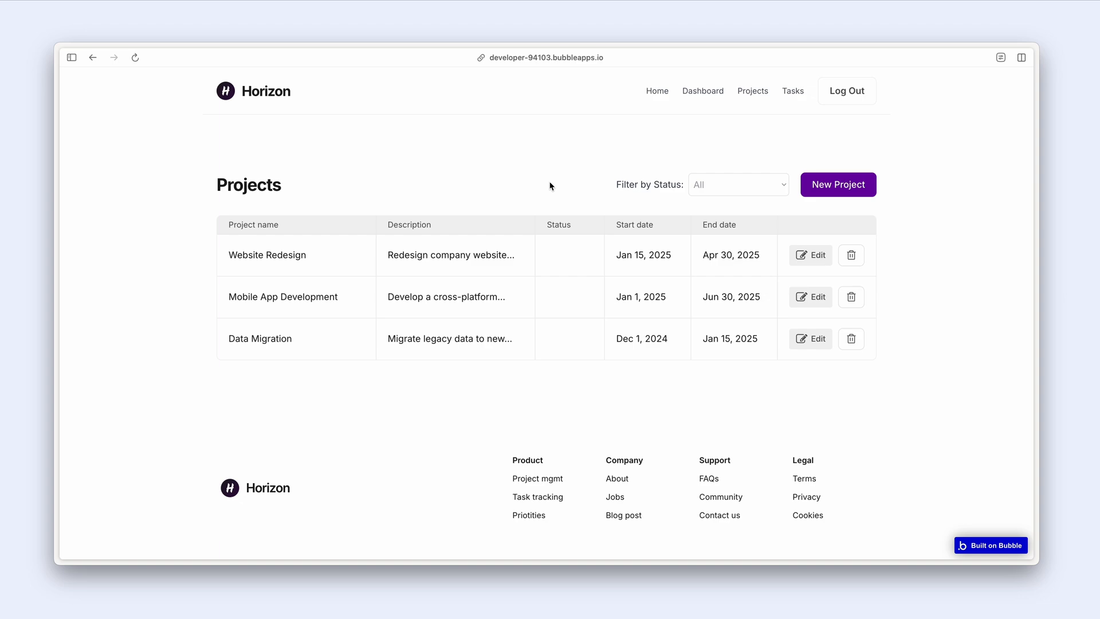
mouse_move(575, 190)
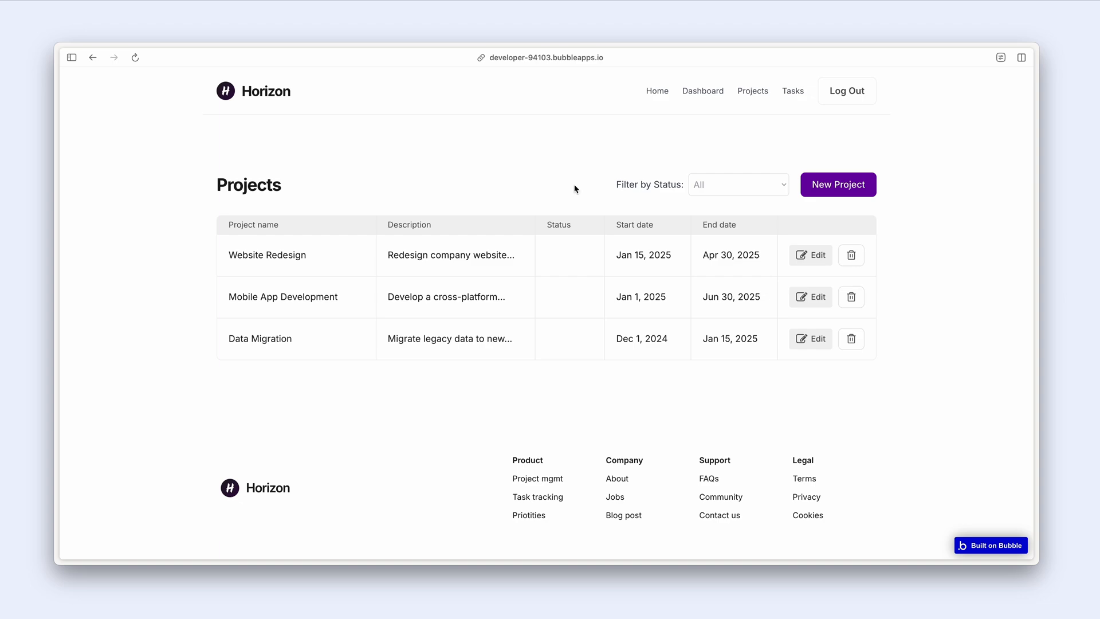
mouse_move(557, 188)
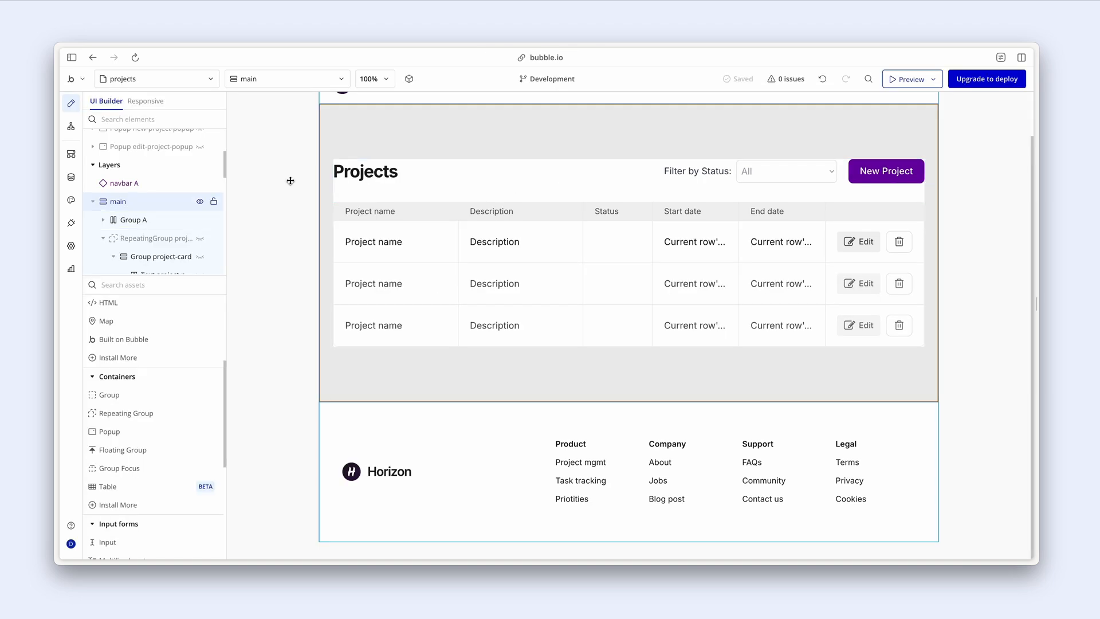
Open the Data section to see the Project type's fields.
click(71, 177)
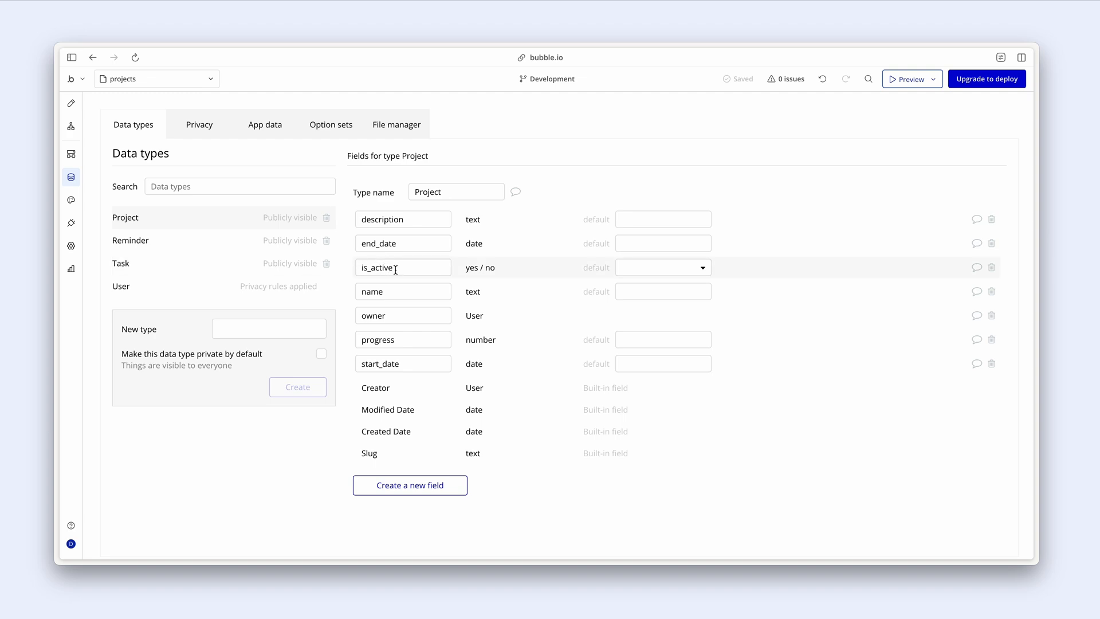
mouse_move(554, 210)
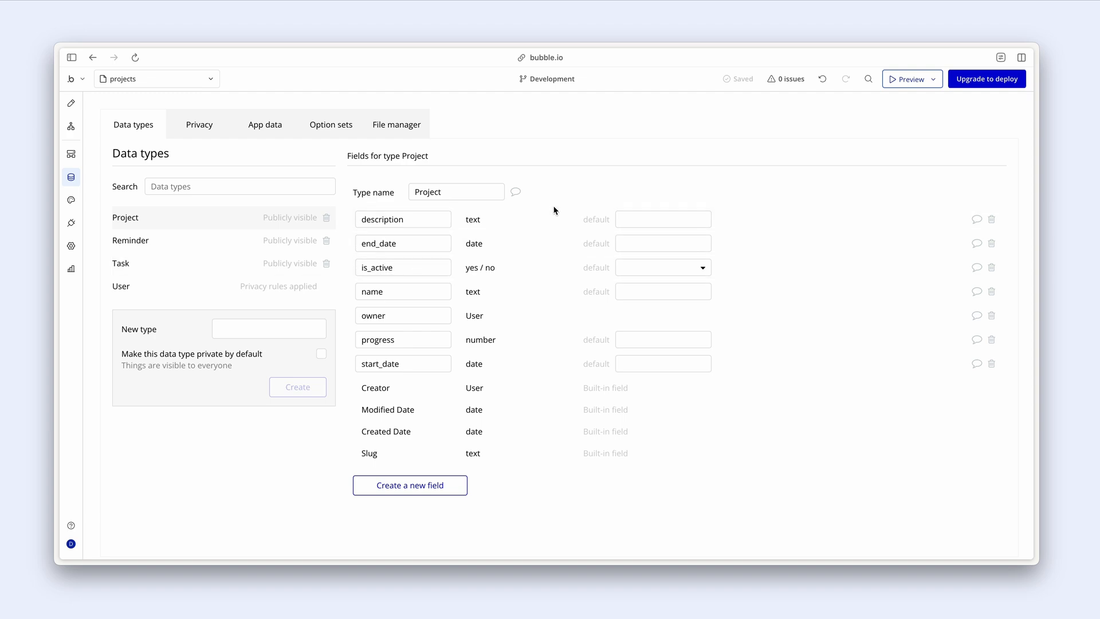
mouse_move(523, 276)
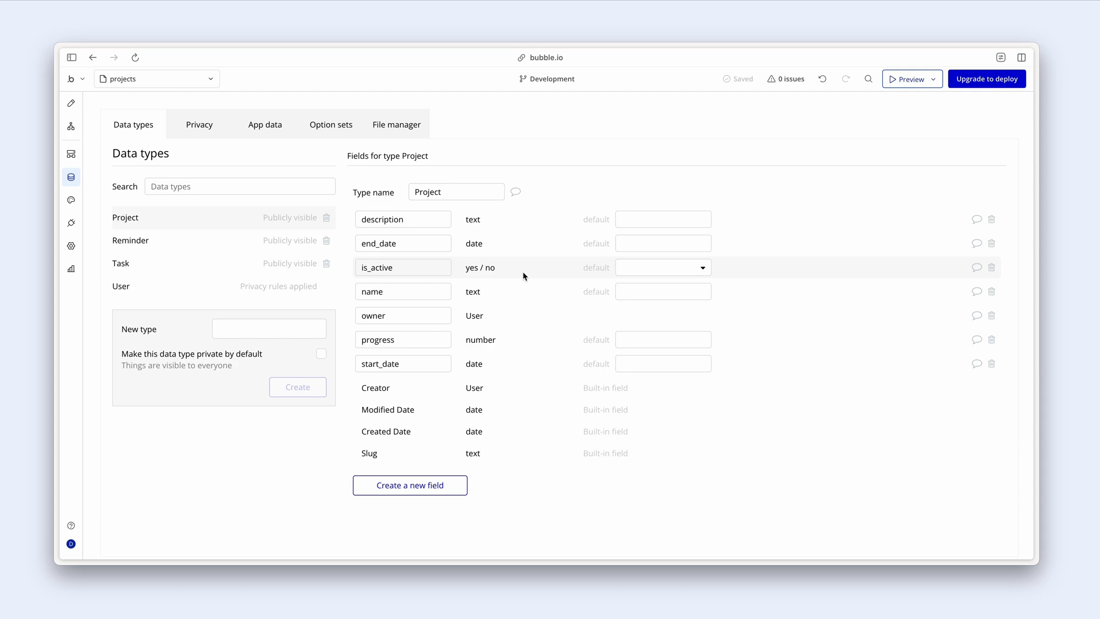
Create an option set named Status after dismissing the option sets tutorial.
click(330, 124)
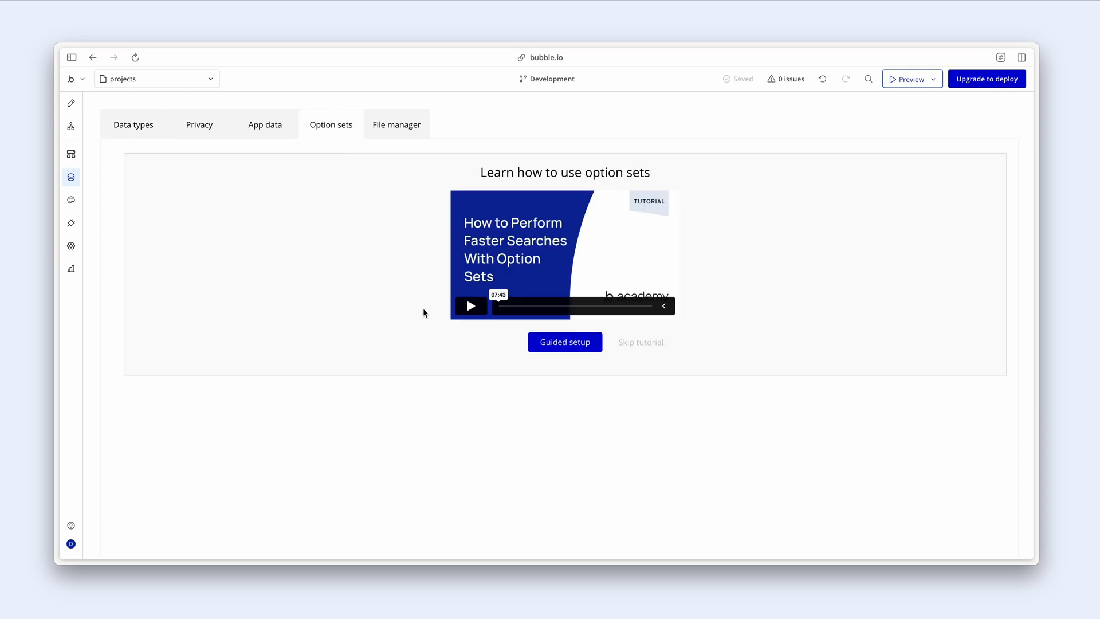
click(640, 342)
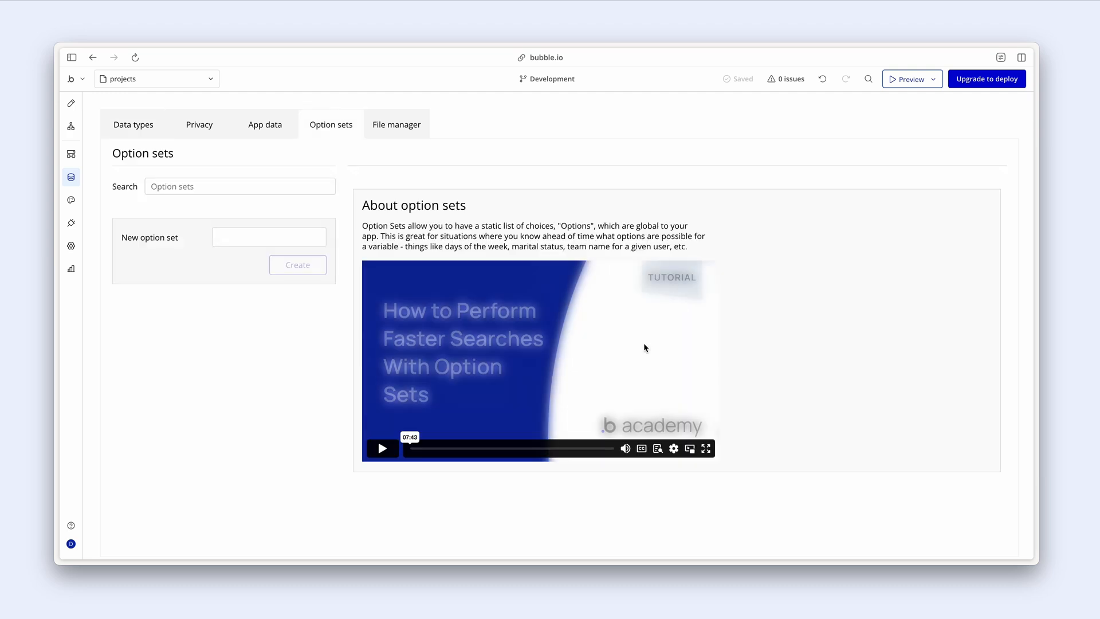
click(269, 236)
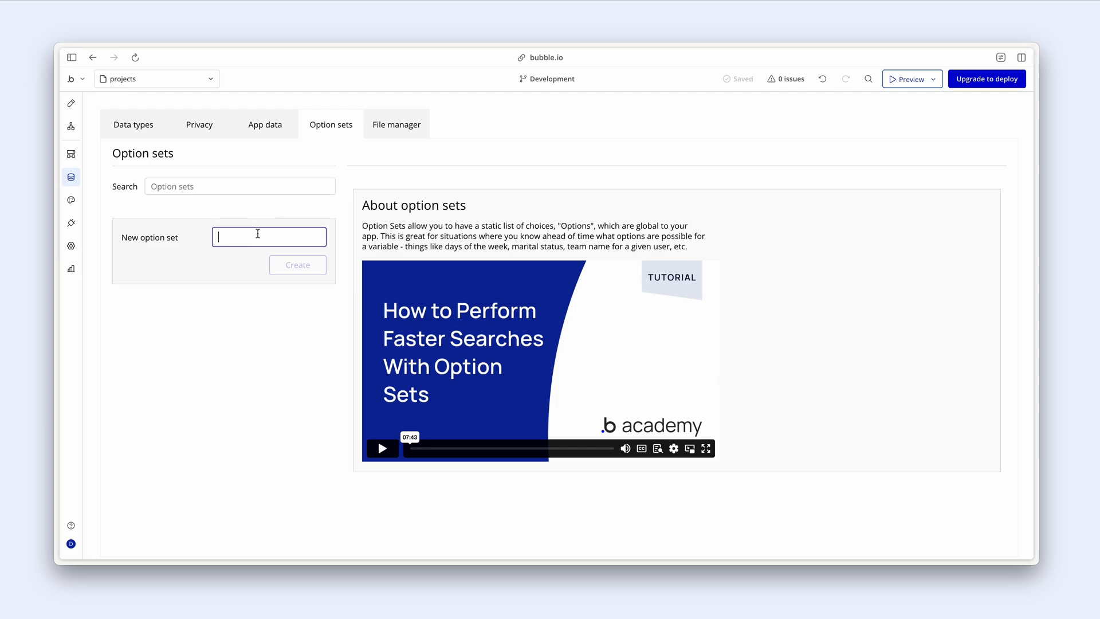
text(Sa)
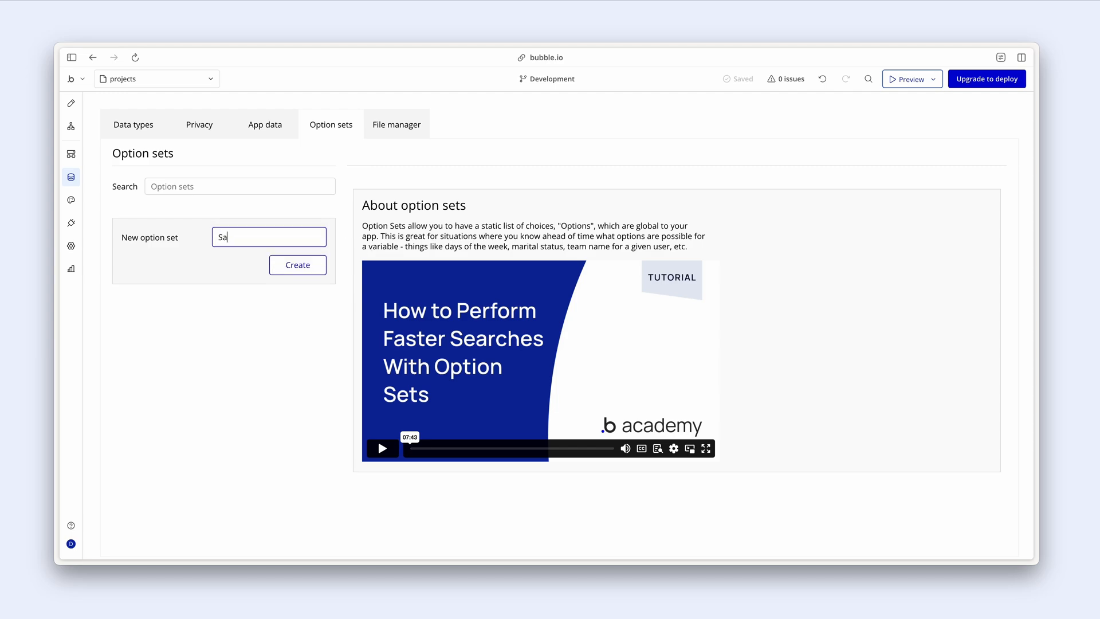
text(Status)
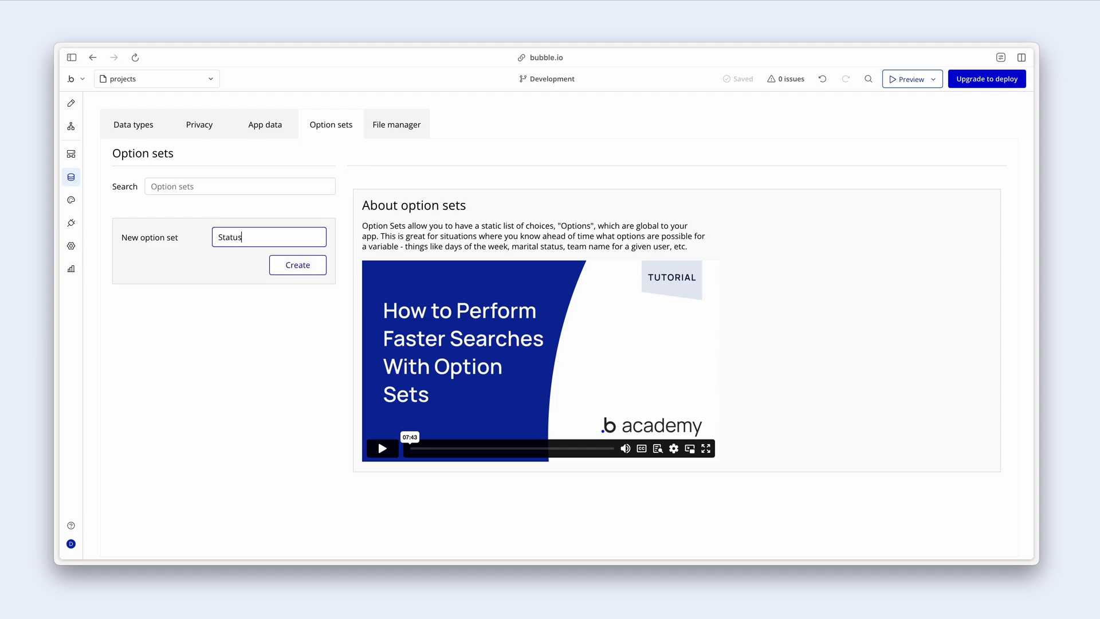
click(296, 265)
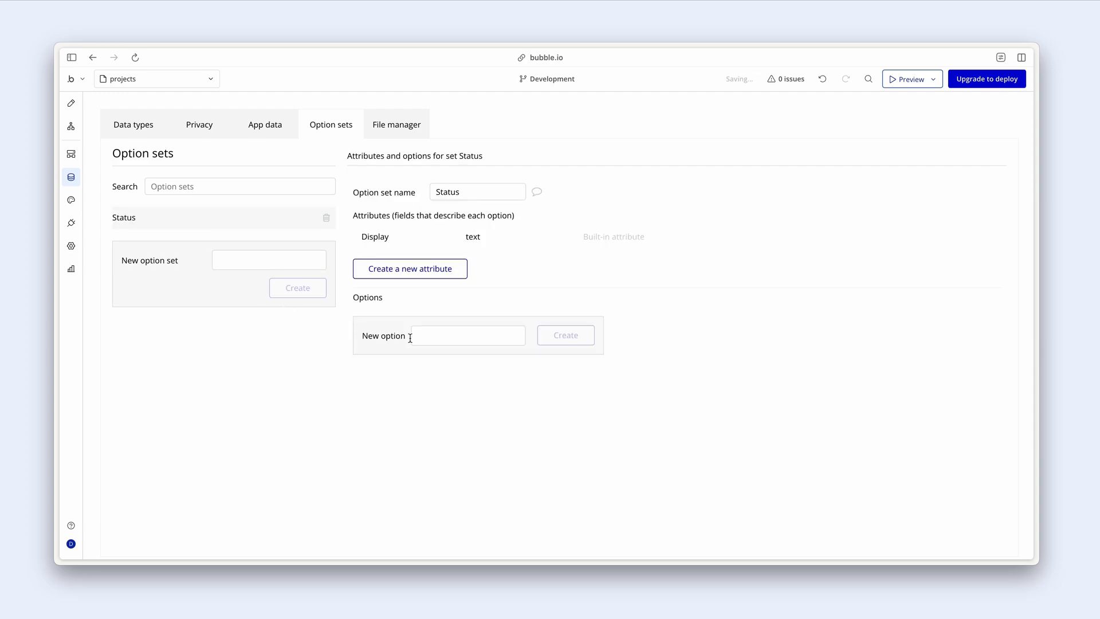
Add Upcoming, In Progress and Completed as options of Status.
click(468, 334)
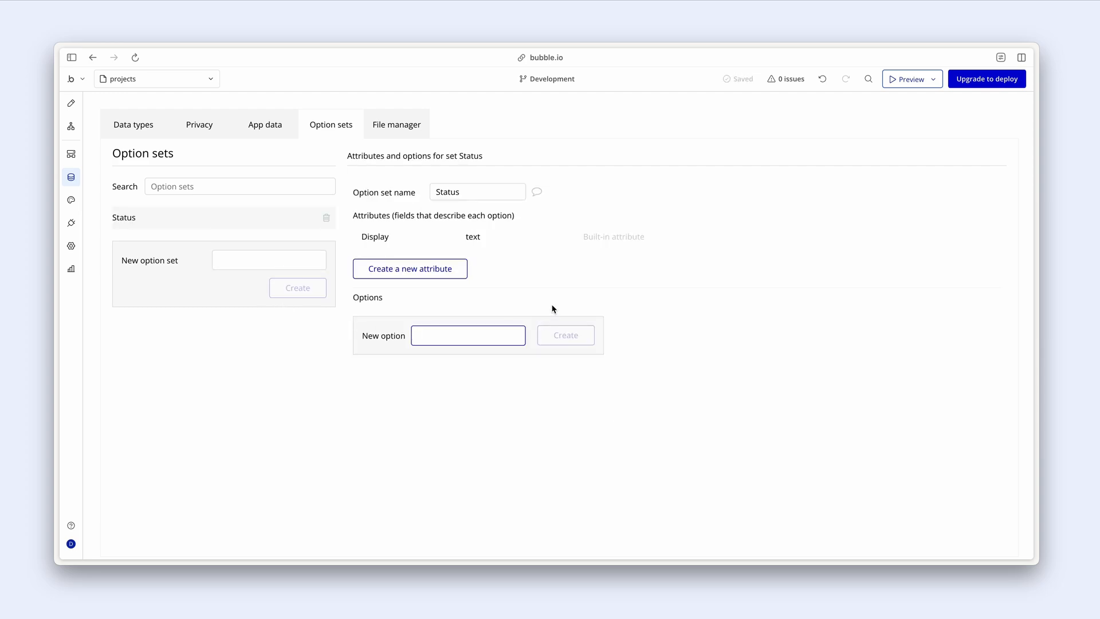
text(Upcom)
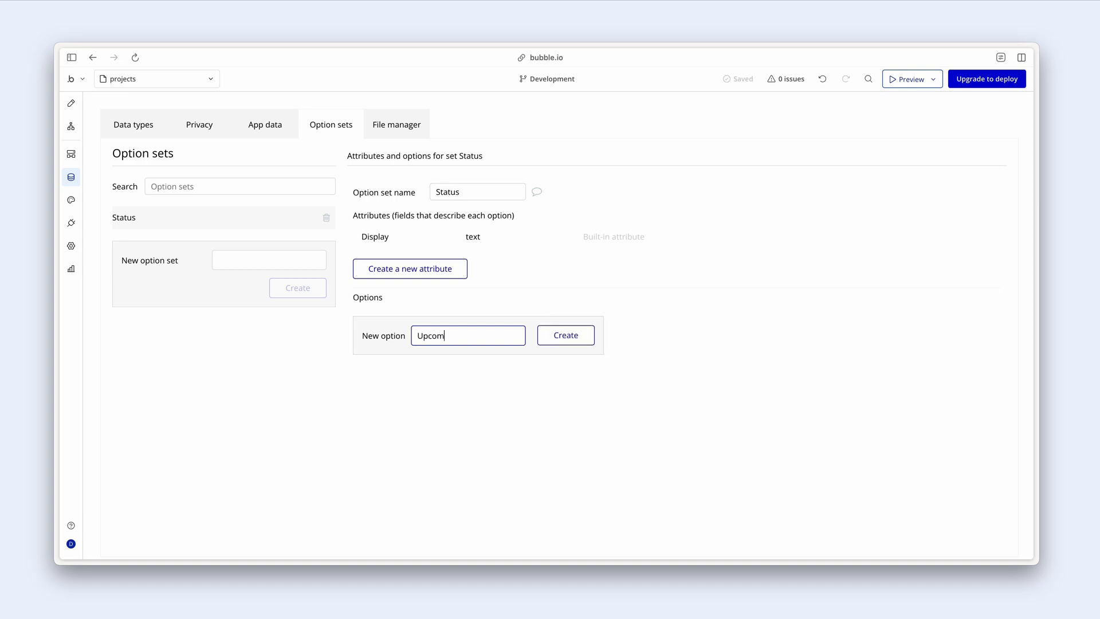
click(565, 335)
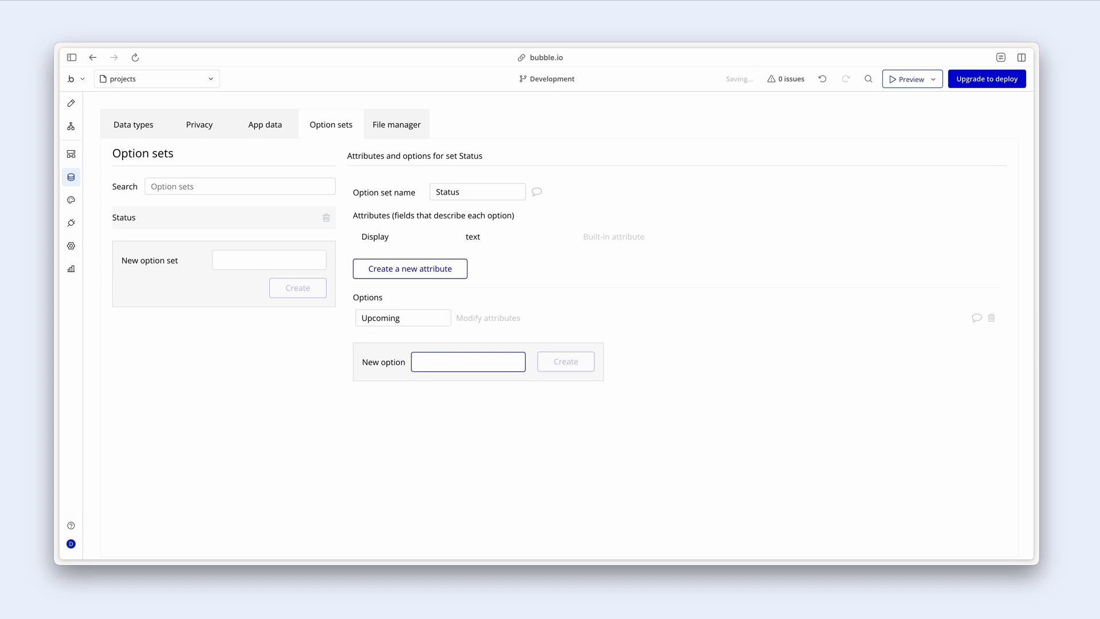
mouse_move(551, 310)
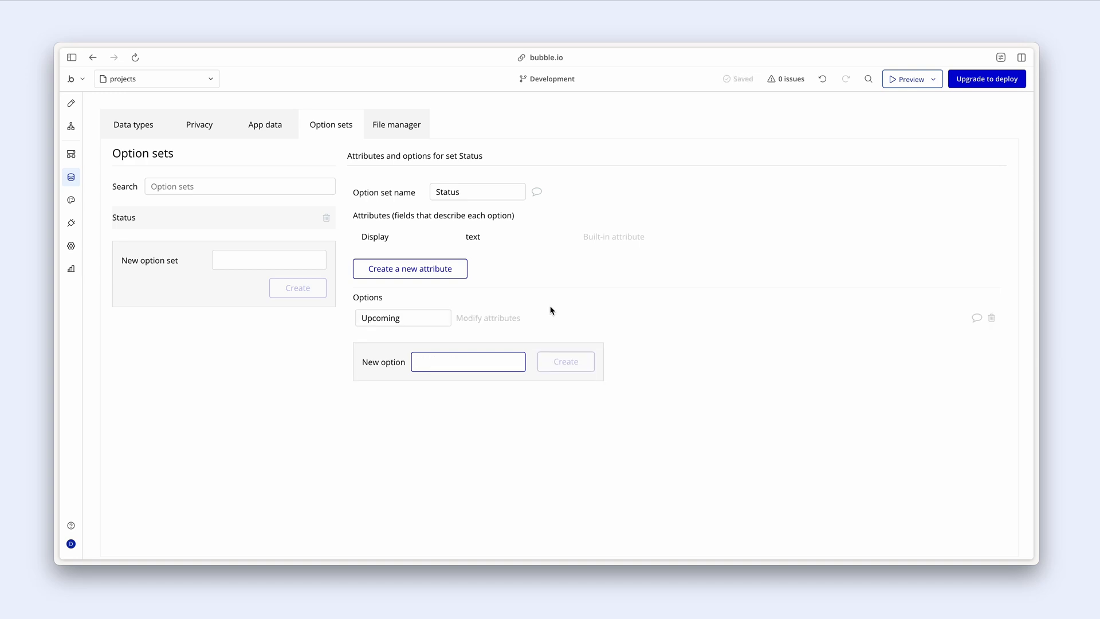
mouse_move(487, 363)
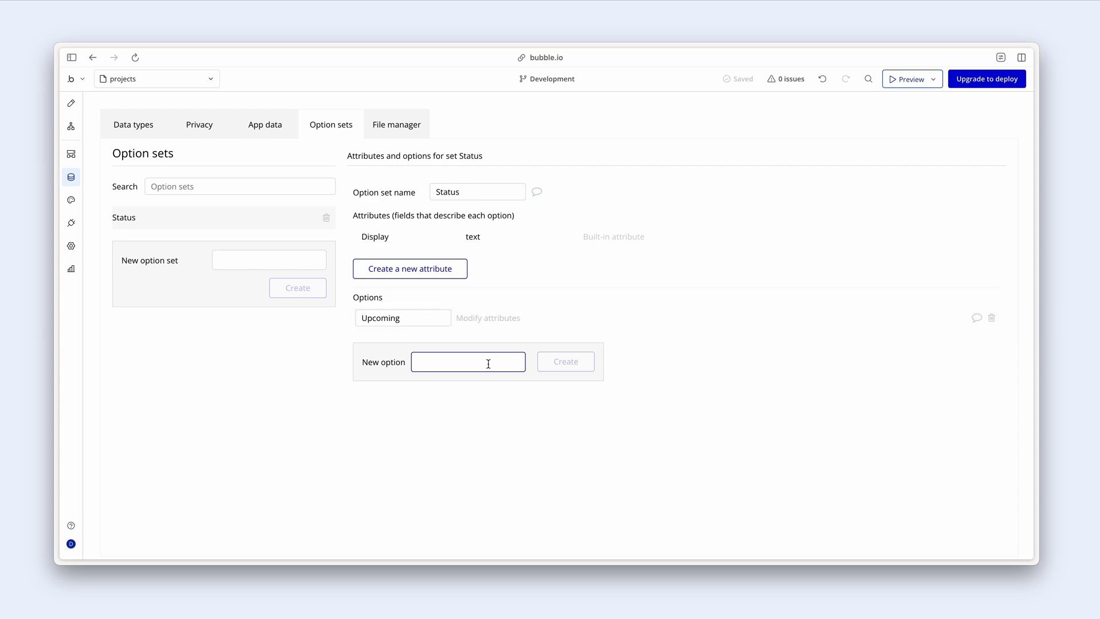
text(In Progress)
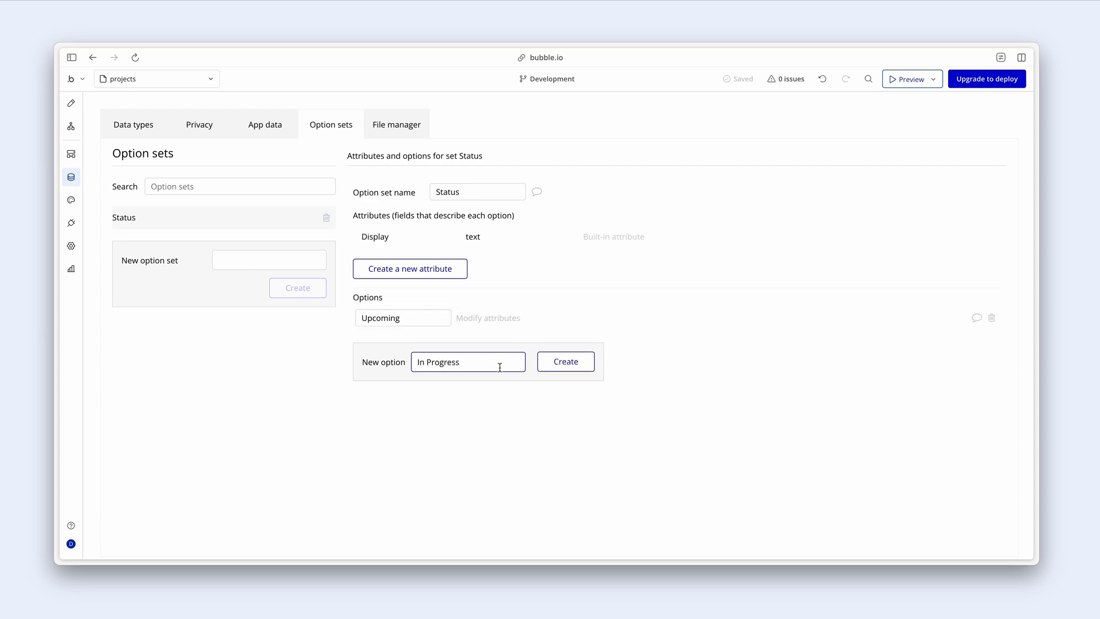
click(565, 362)
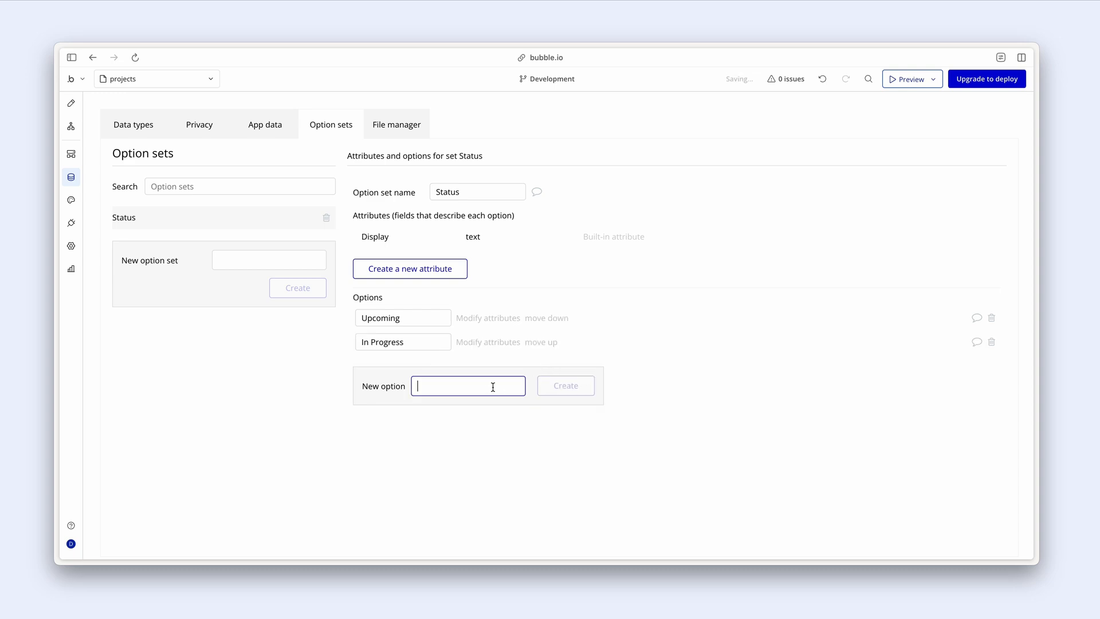
text(Completed)
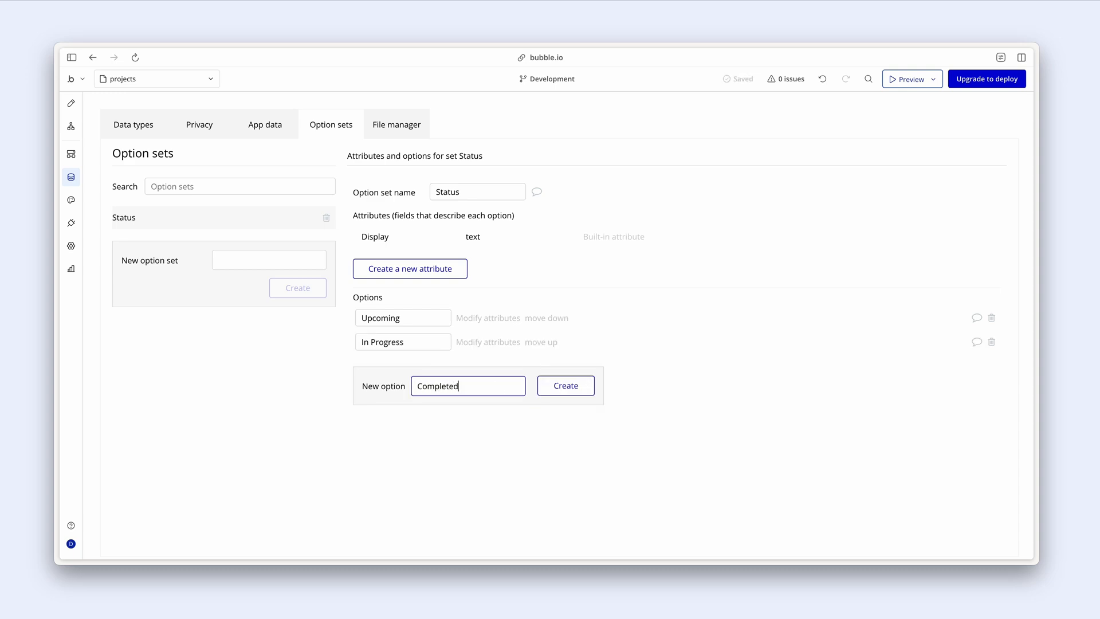
click(566, 385)
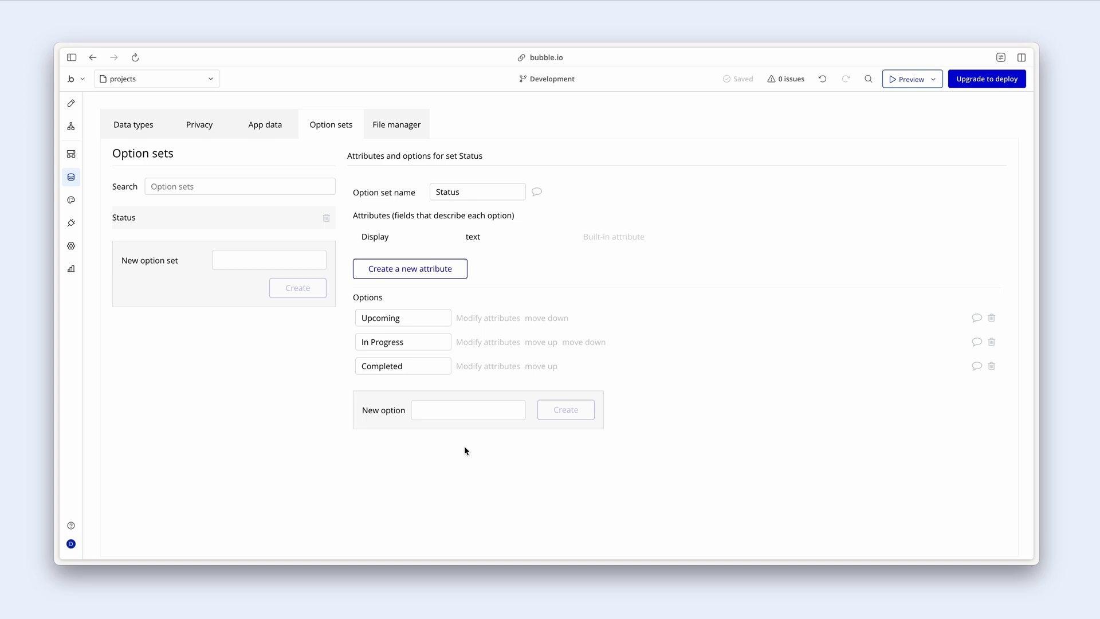
mouse_move(71, 126)
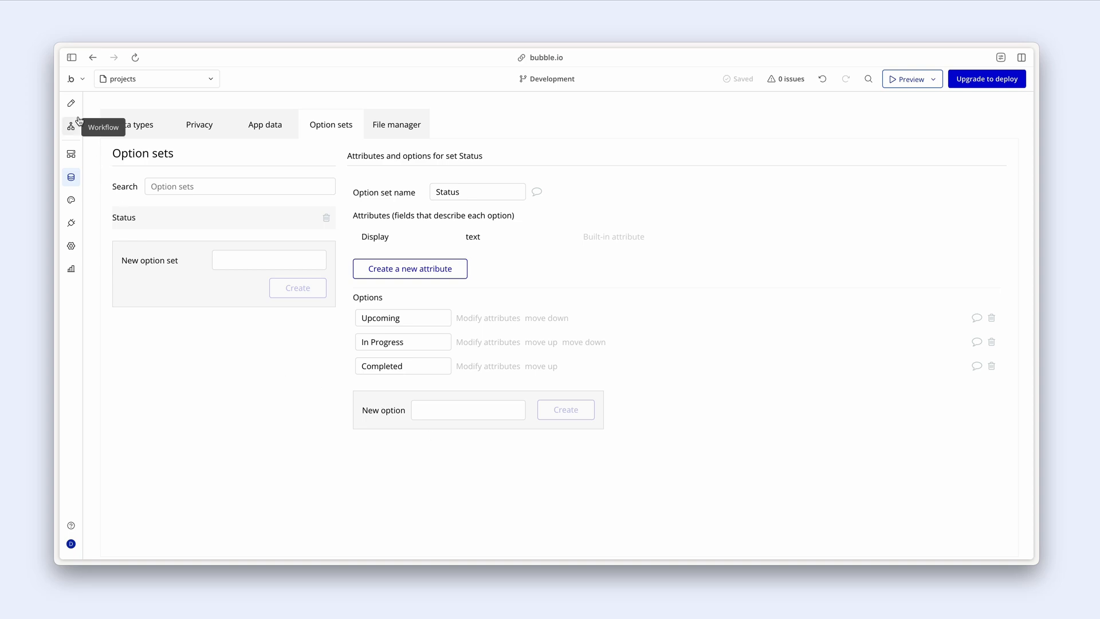
Set the status filter dropdown's type of choices to the Status option set.
click(71, 103)
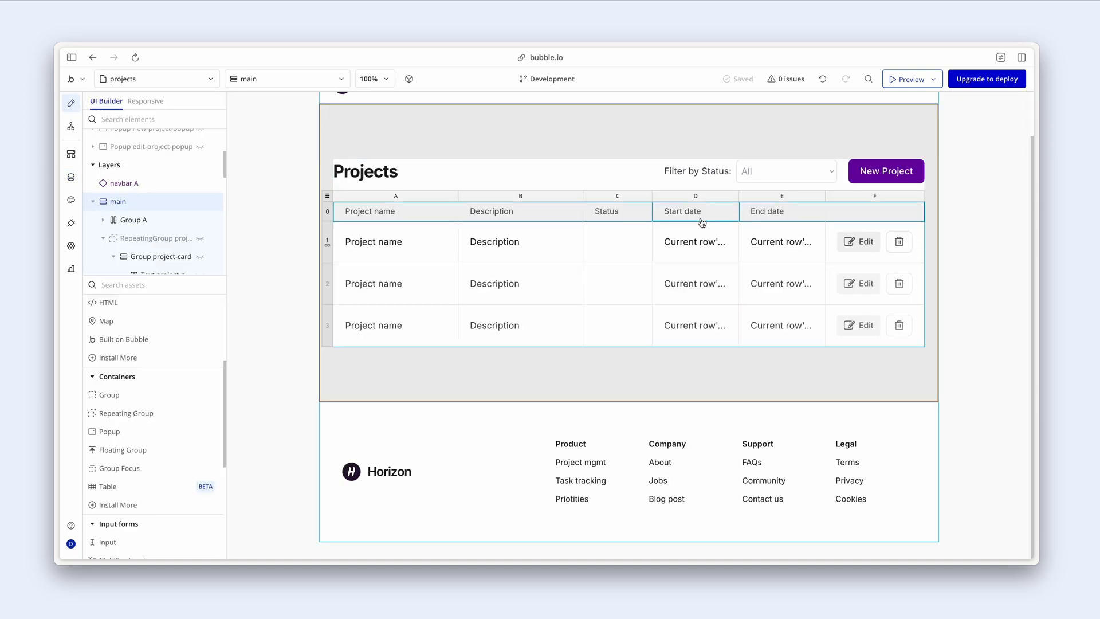
click(785, 171)
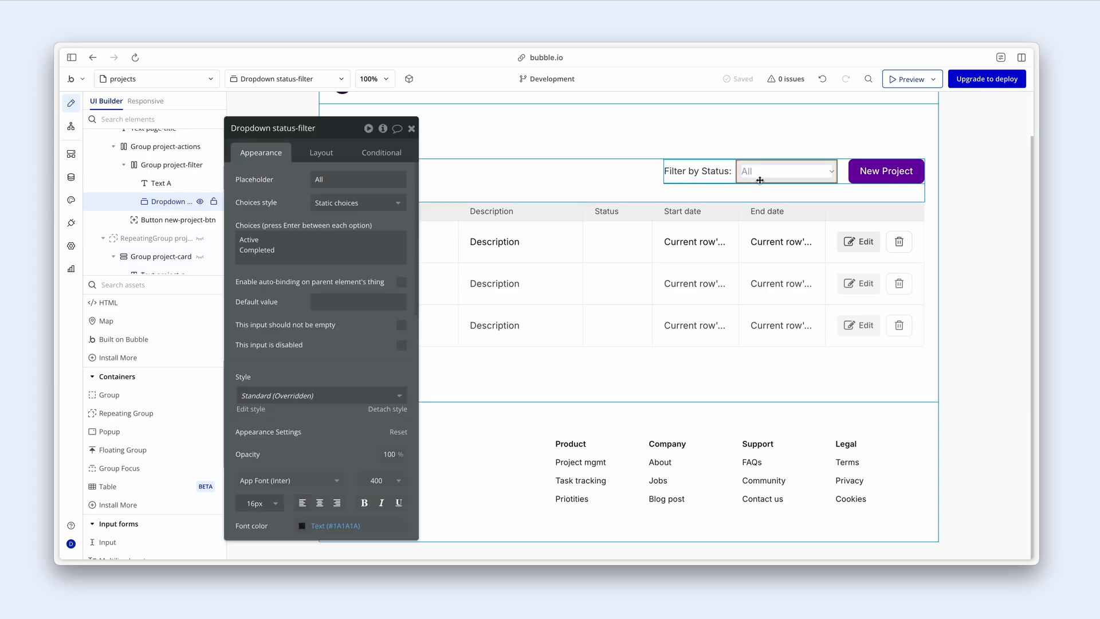
mouse_move(753, 180)
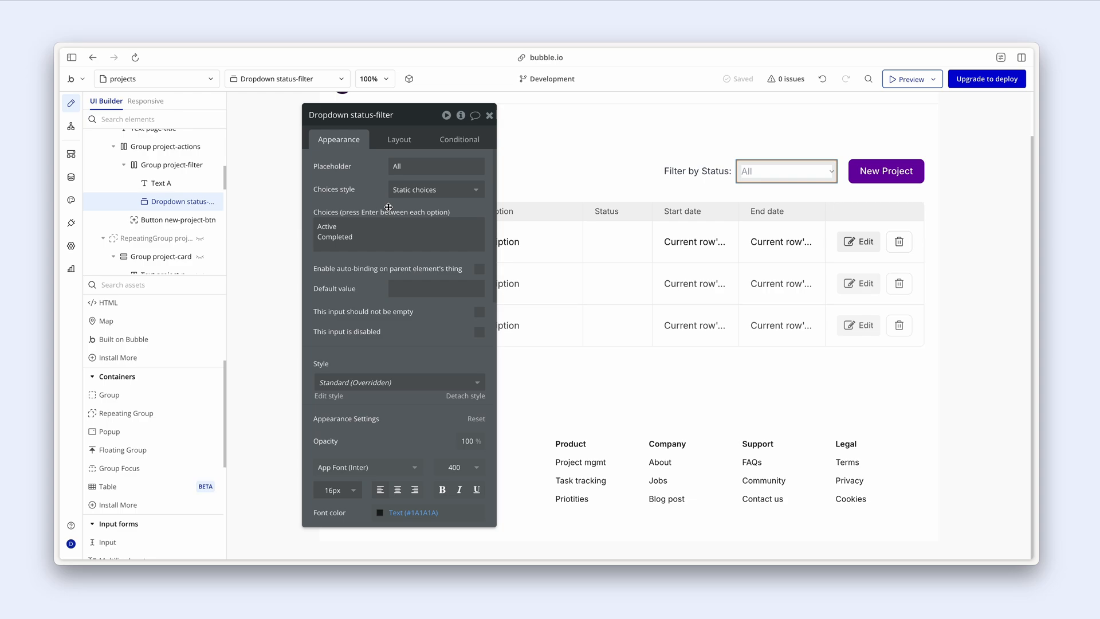
click(434, 189)
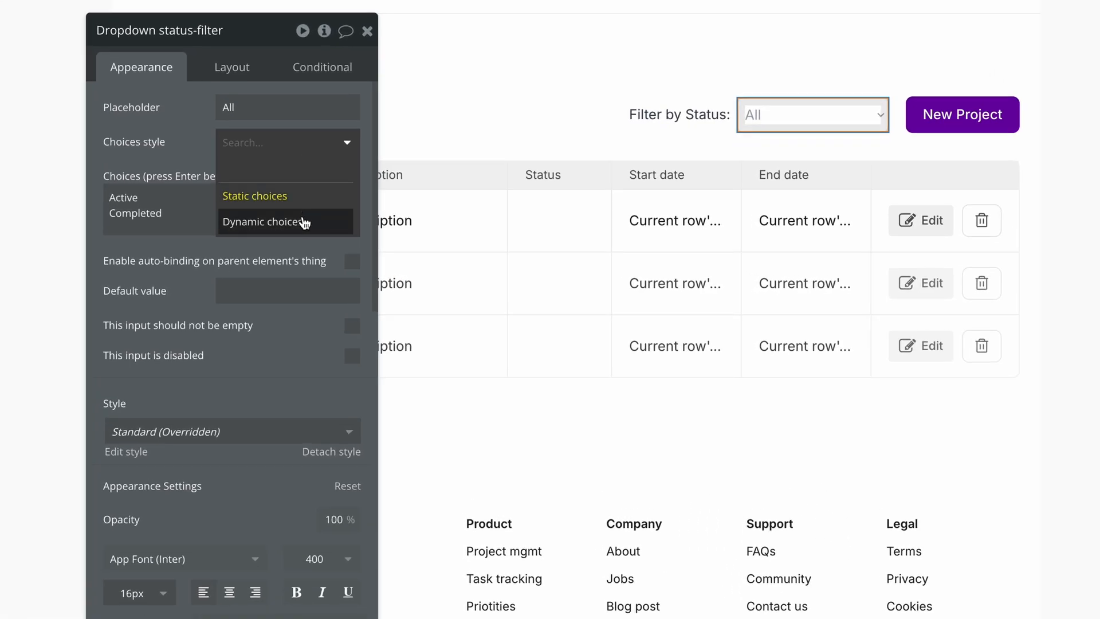
click(265, 222)
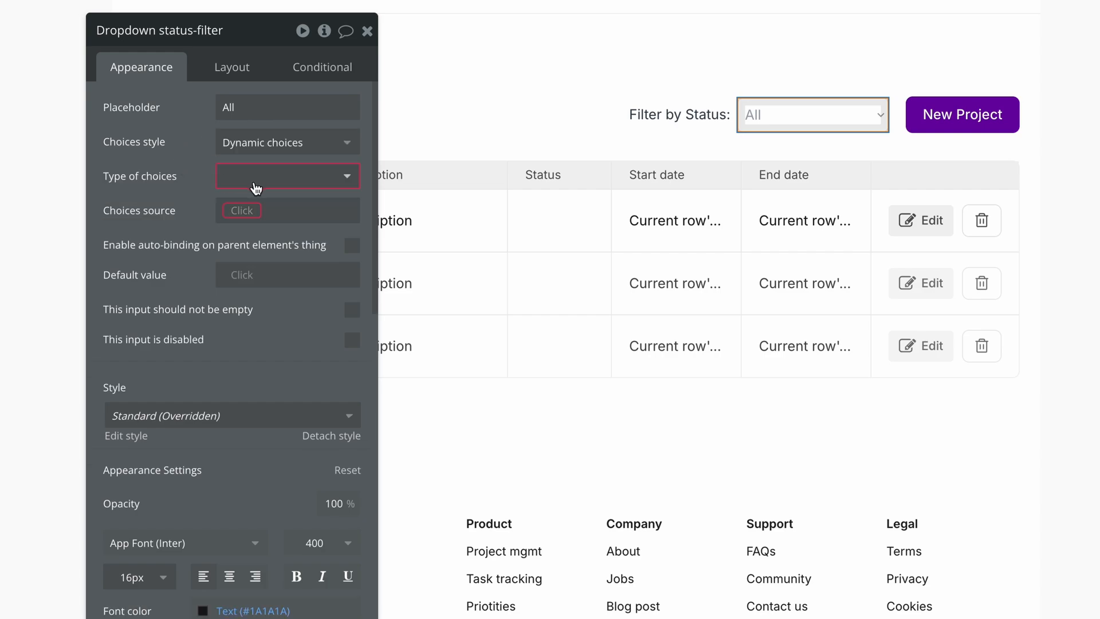
click(286, 176)
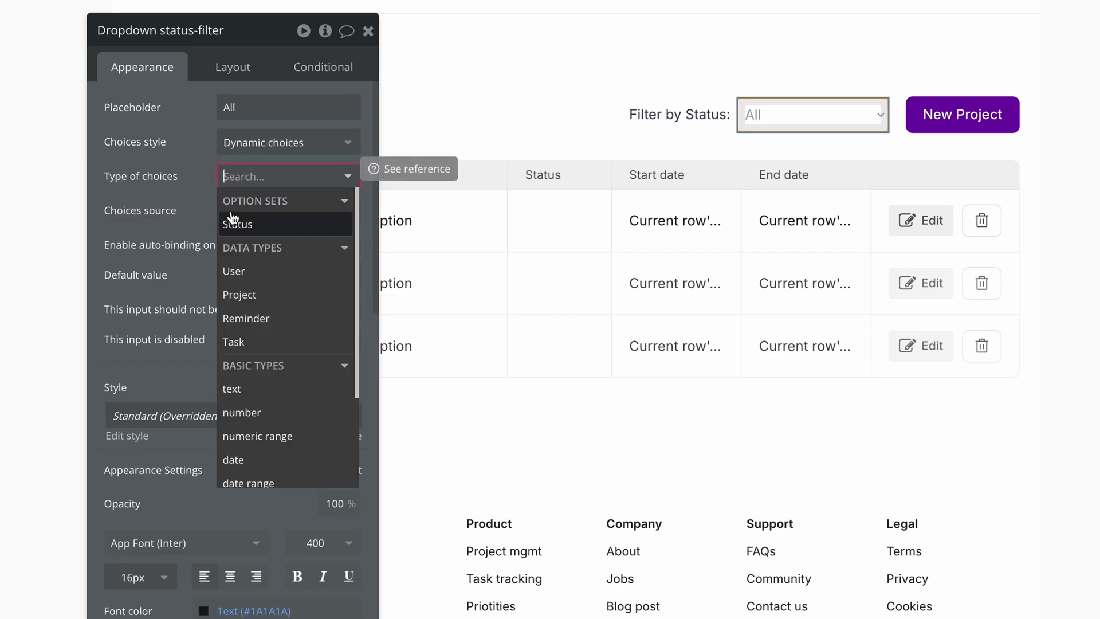
click(237, 224)
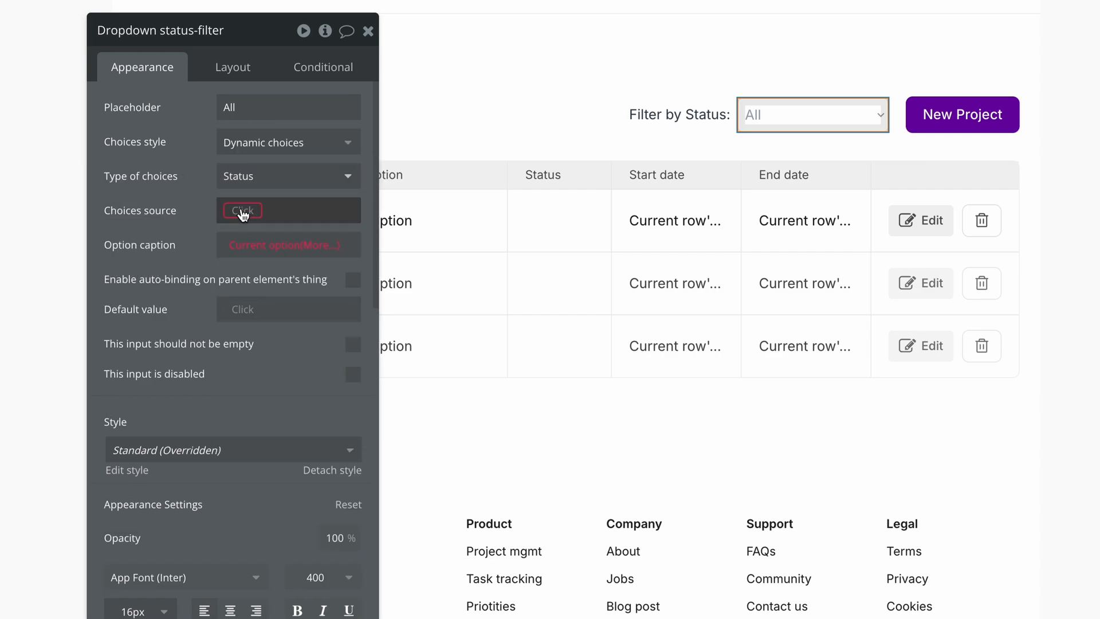
Source its choices from All Status captioned by Display, then view Project's fields.
click(241, 210)
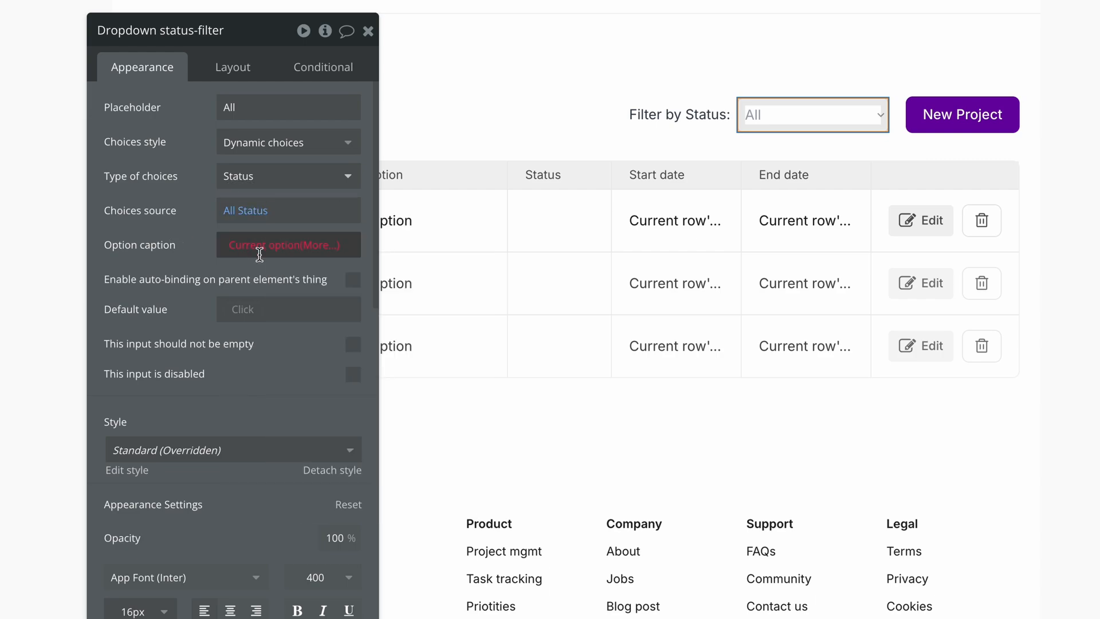
click(288, 244)
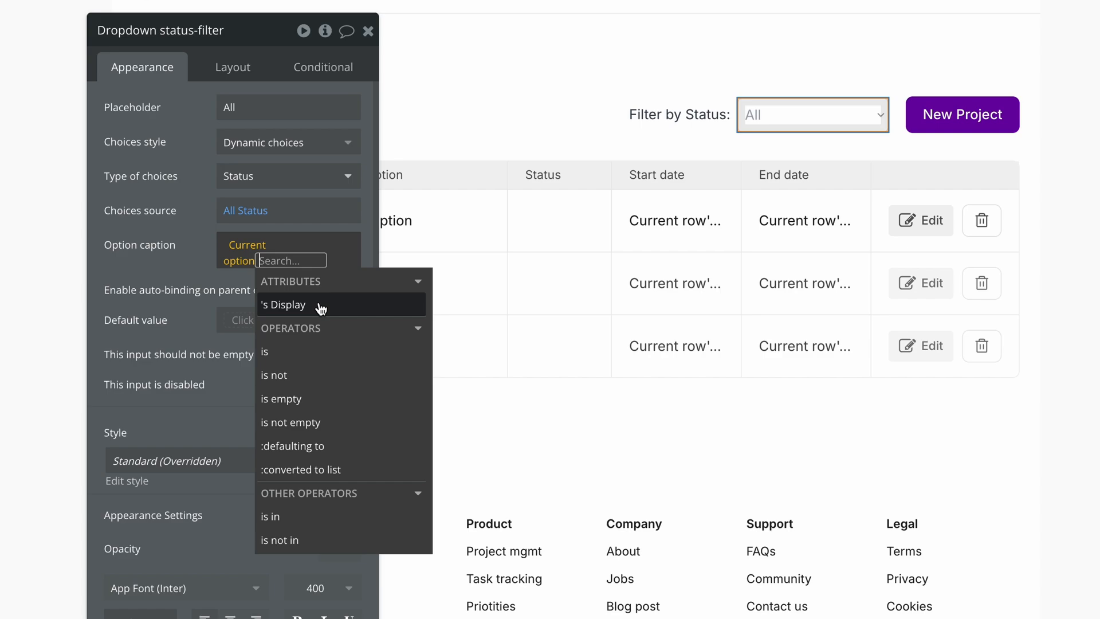
click(340, 303)
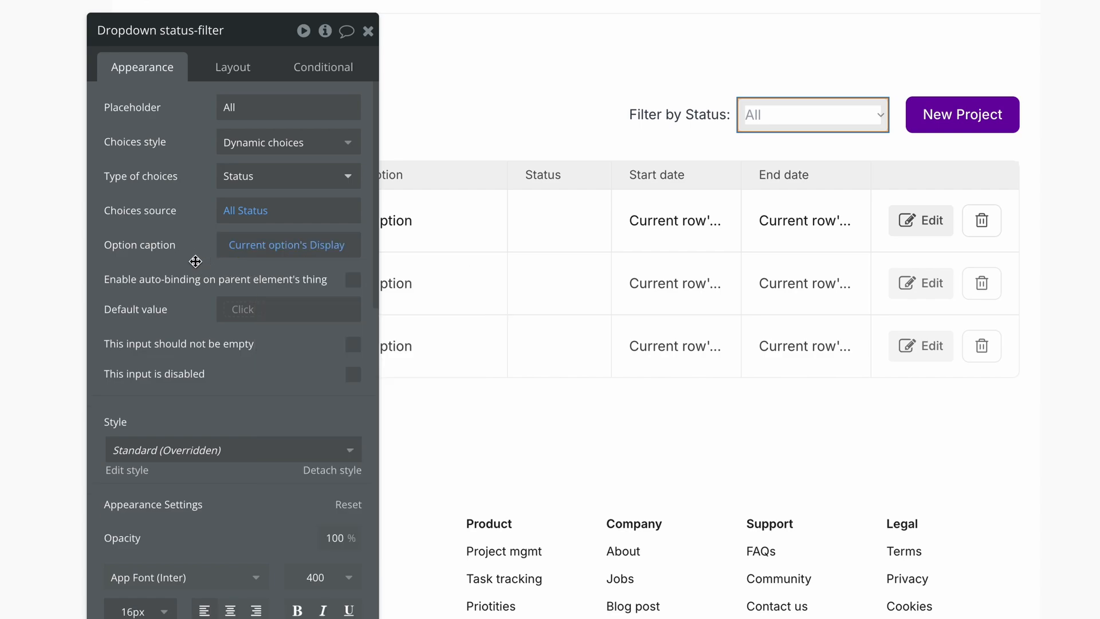
mouse_move(286, 244)
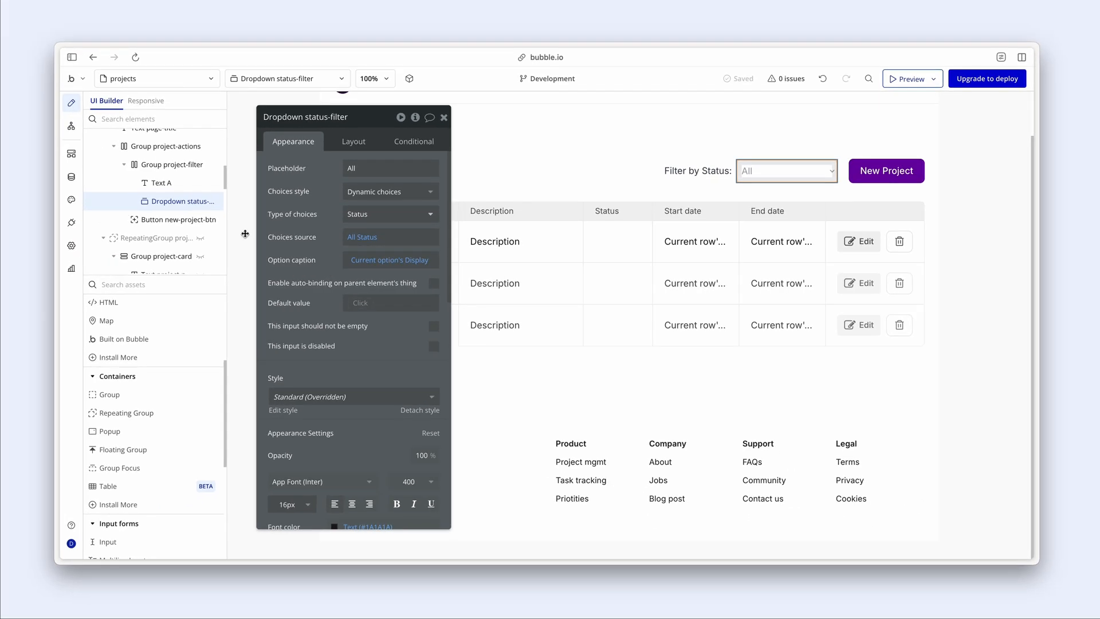
click(71, 175)
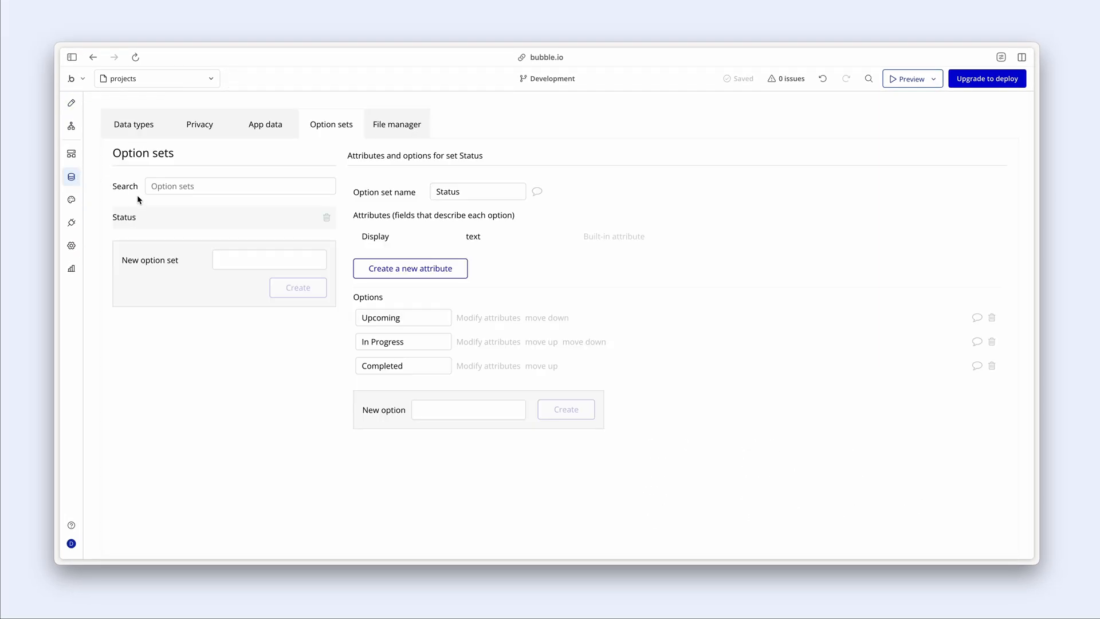
click(134, 124)
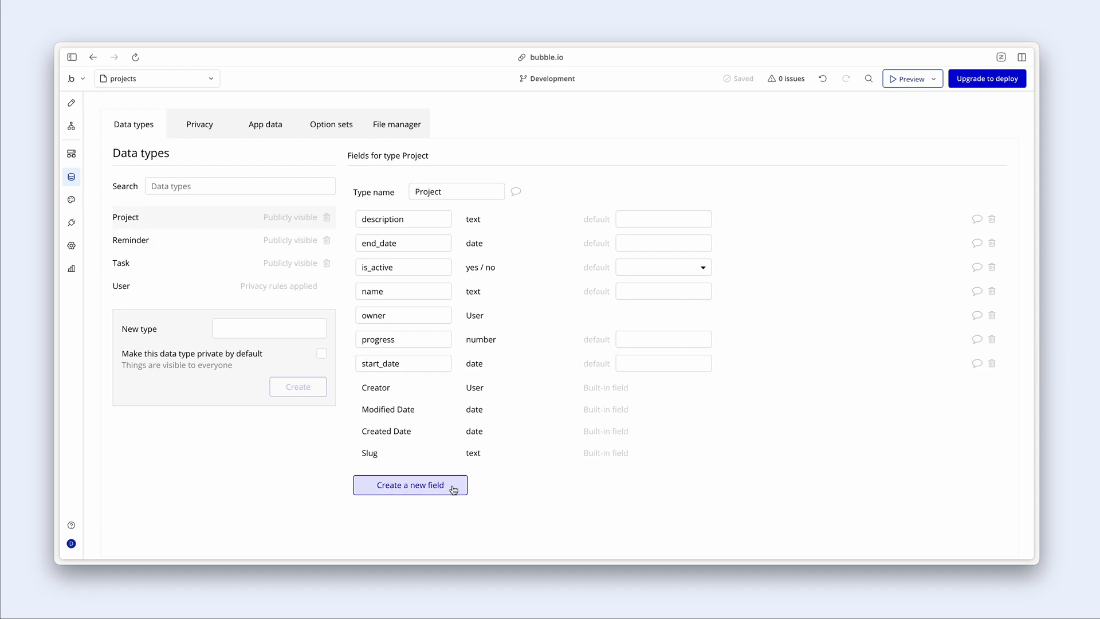
Add a field named status of type Status to Project.
click(410, 485)
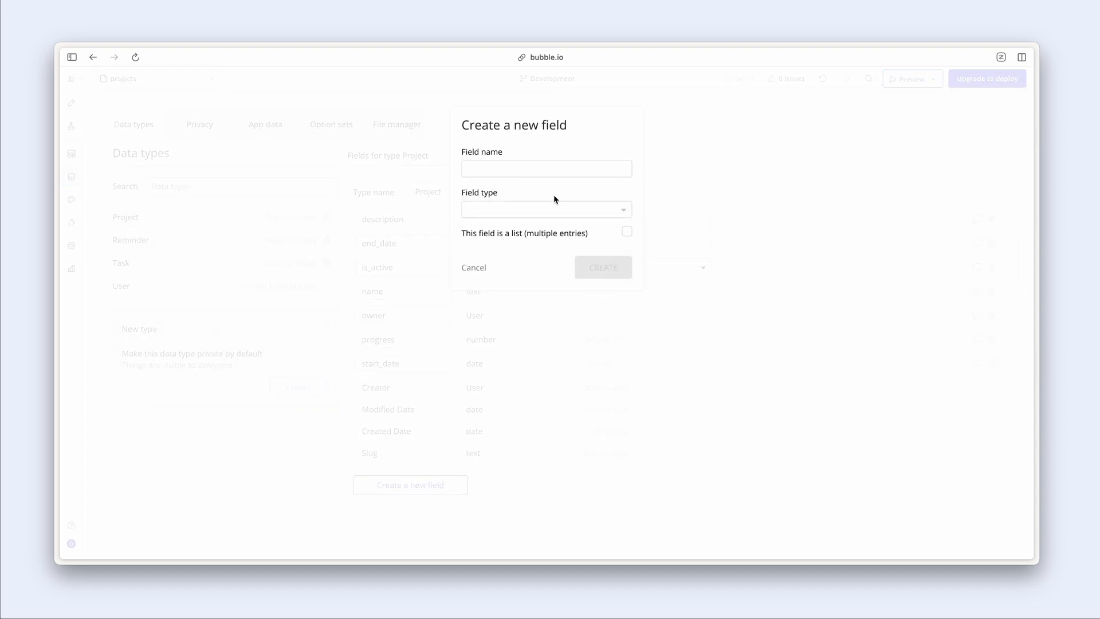
text(st)
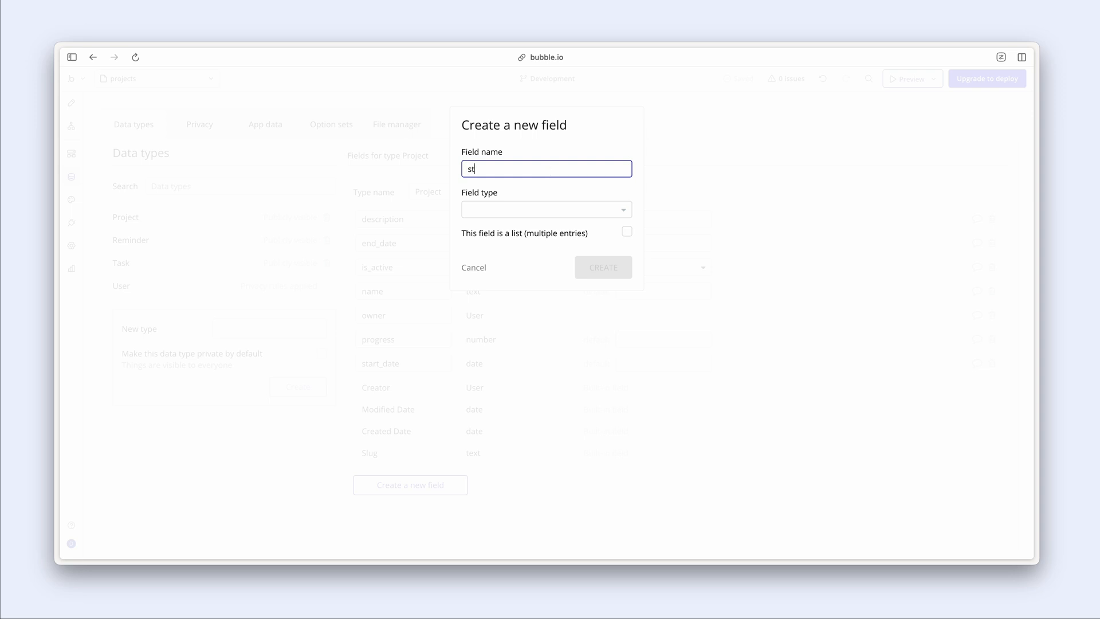
click(546, 209)
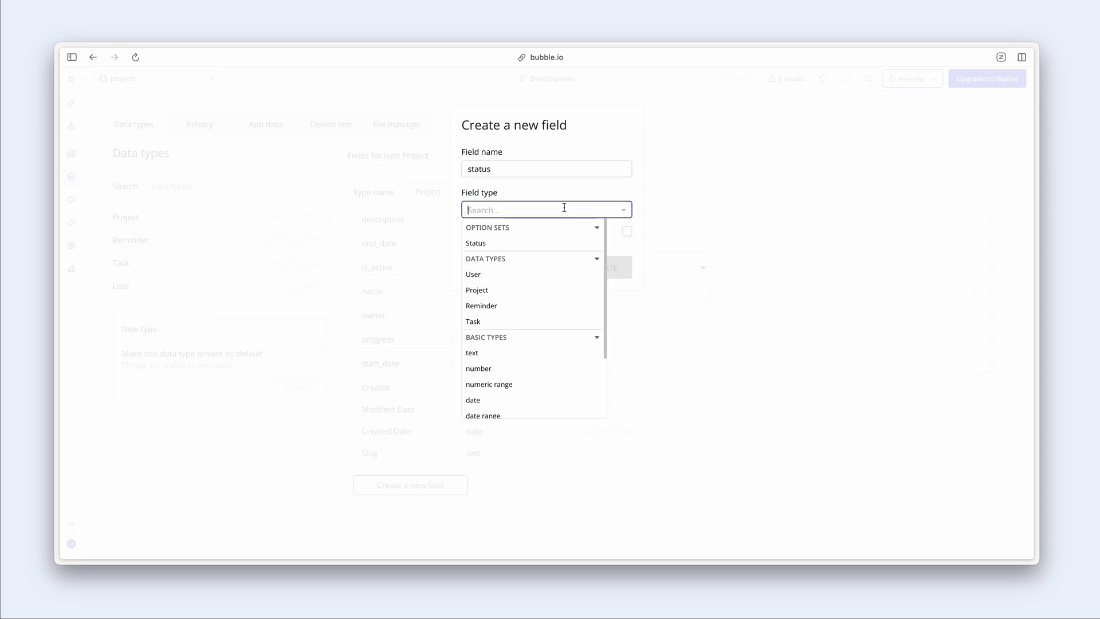
click(475, 243)
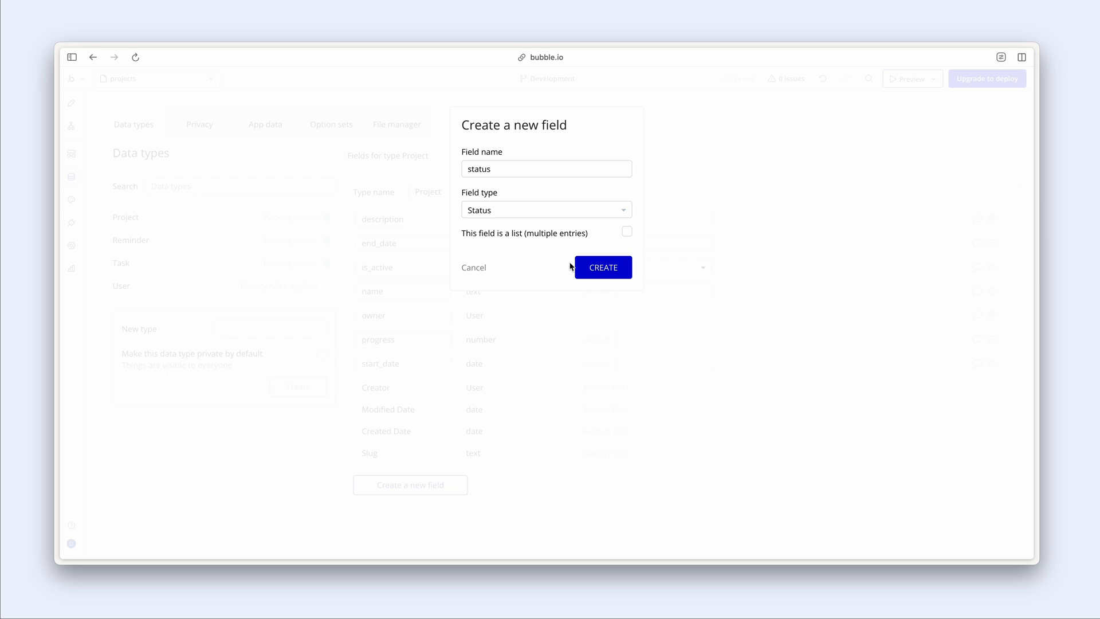
click(602, 266)
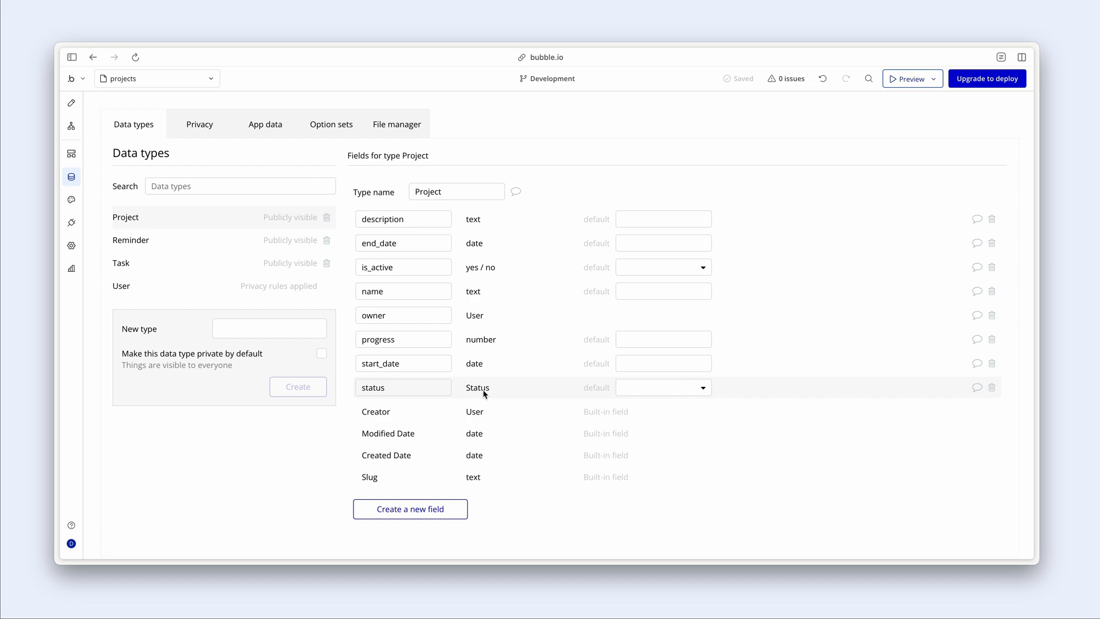
Set the status field's default to Upcoming and view the stored project records.
click(662, 387)
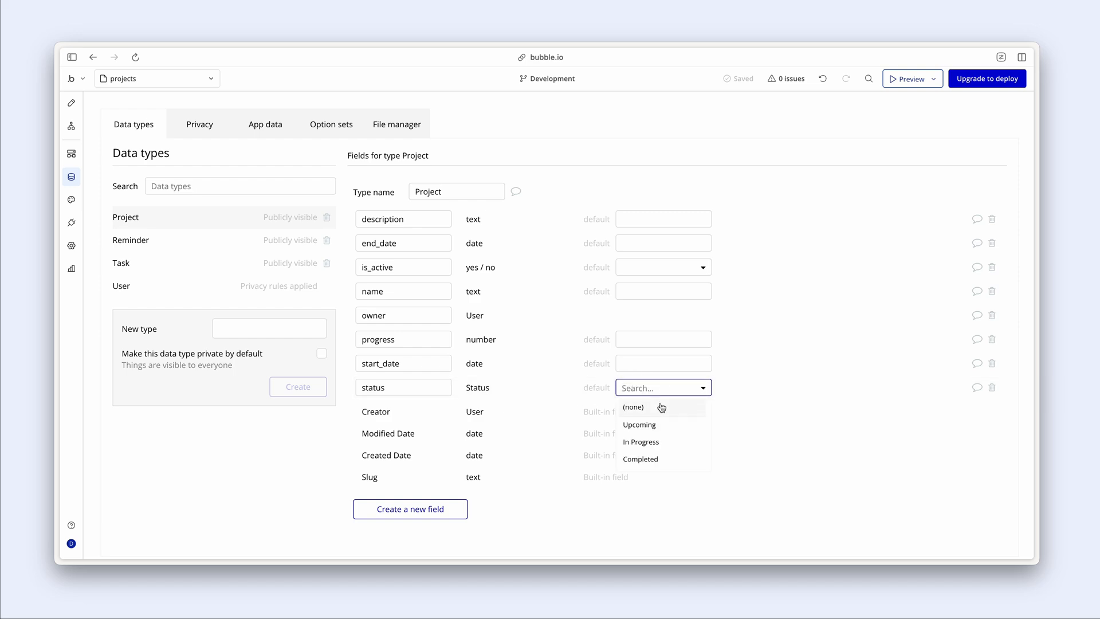
click(638, 424)
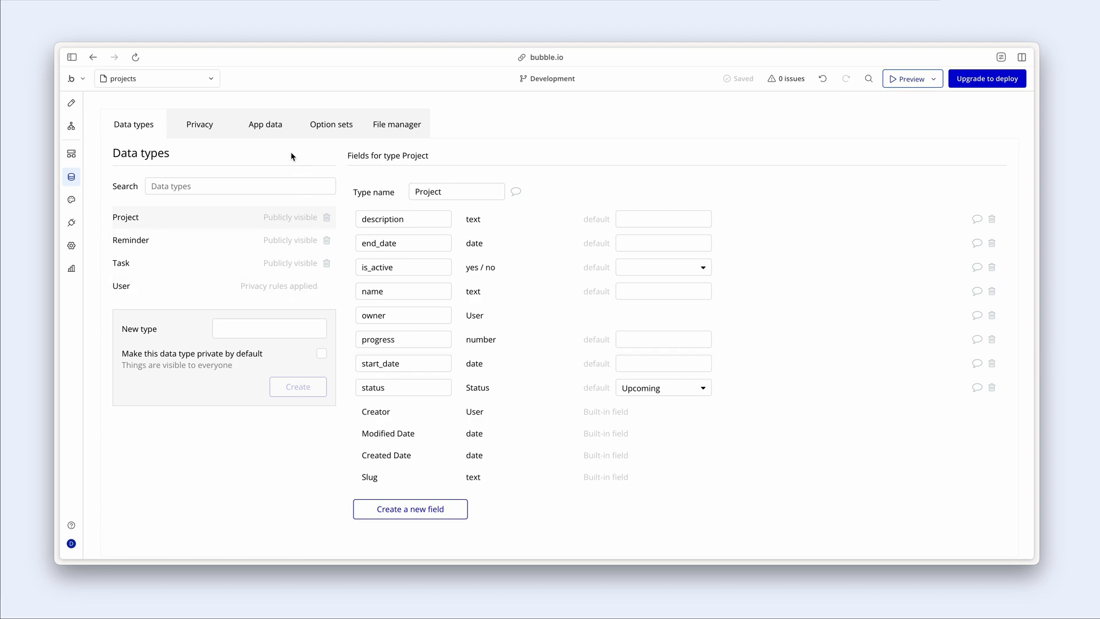
click(266, 125)
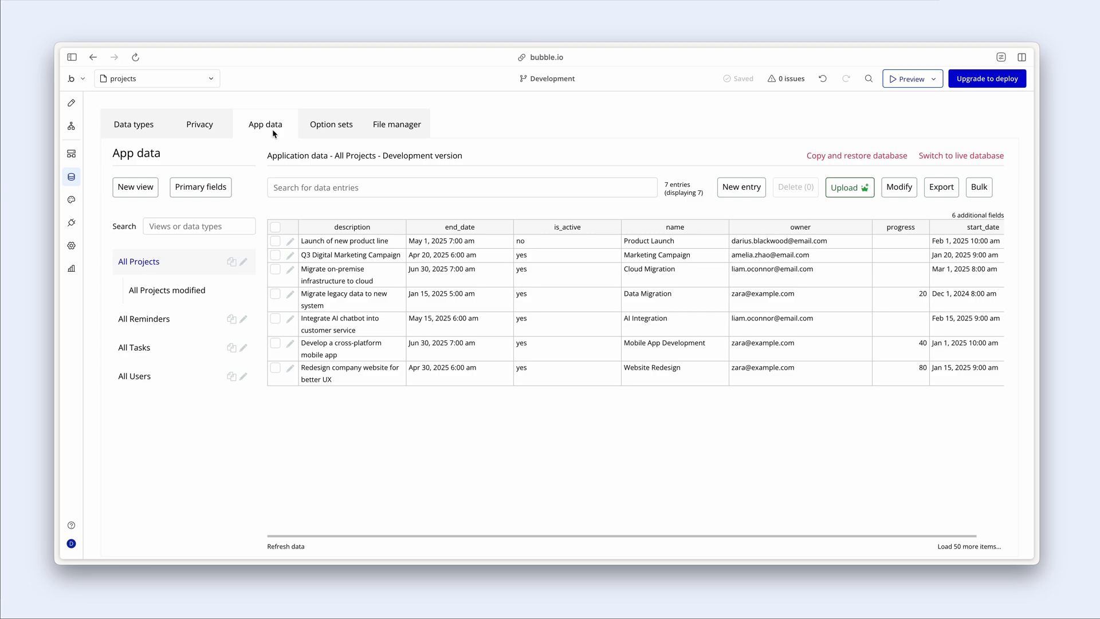
mouse_move(754, 386)
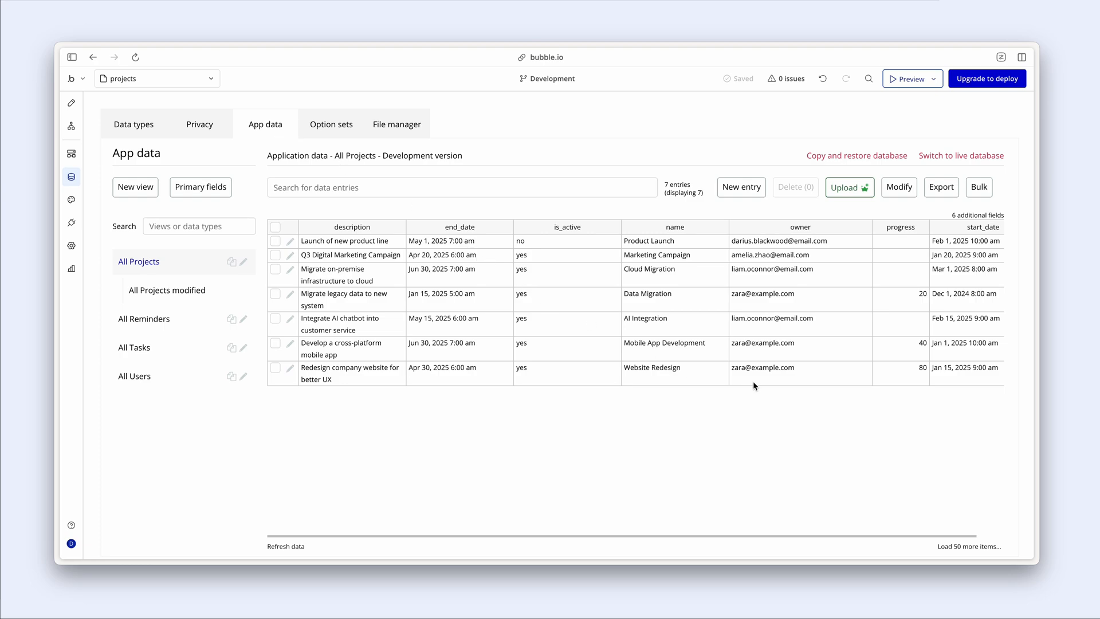
Set Data Migration's status to Upcoming and save the record.
click(798, 298)
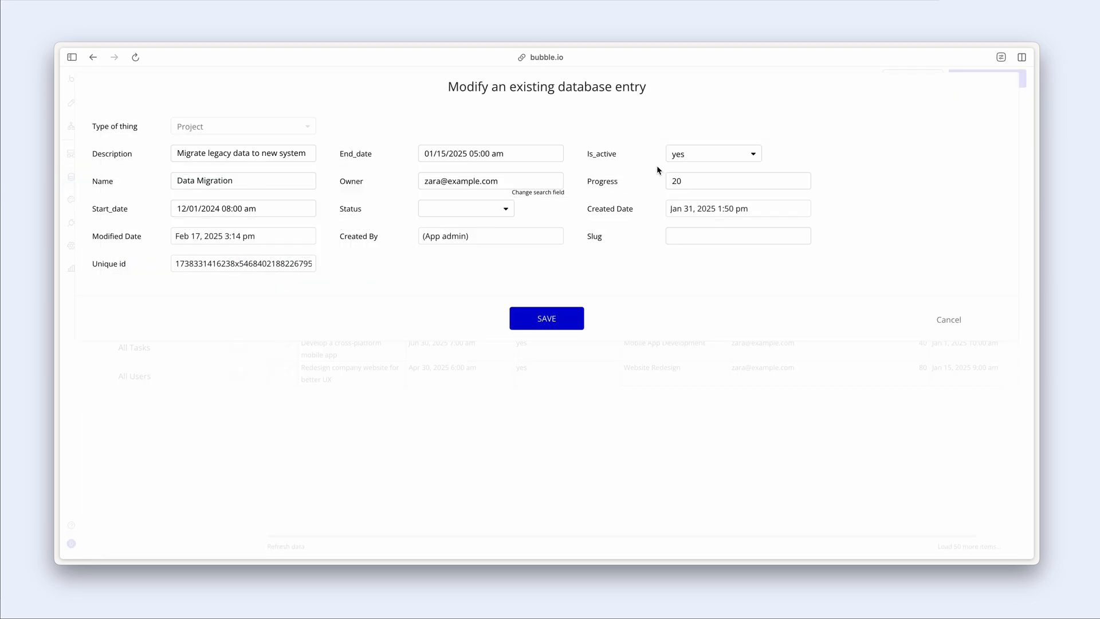
click(465, 208)
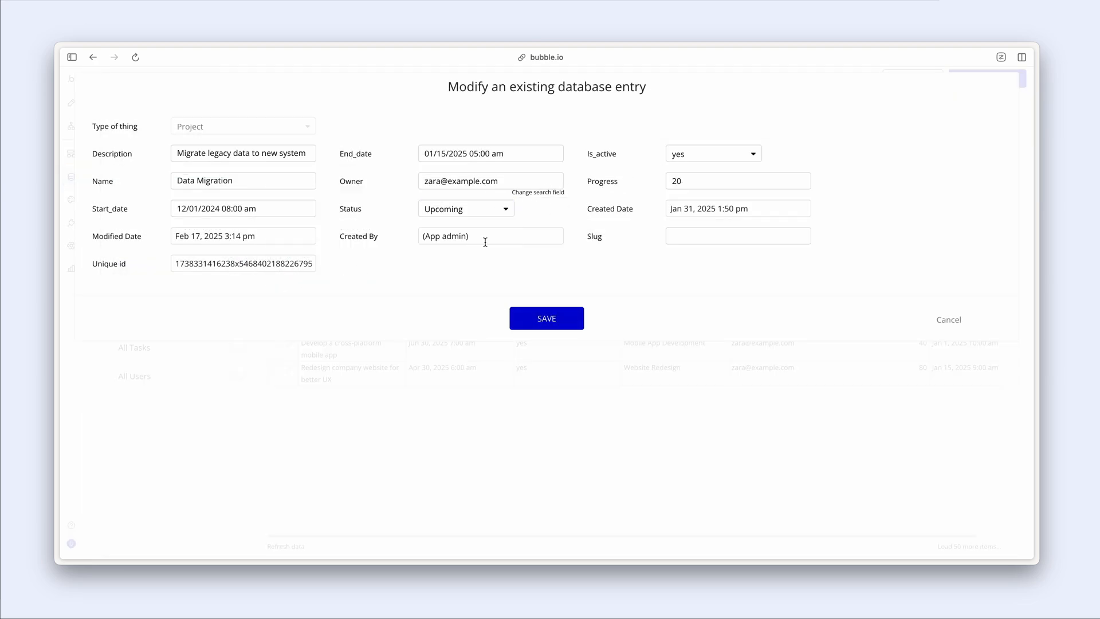
click(546, 318)
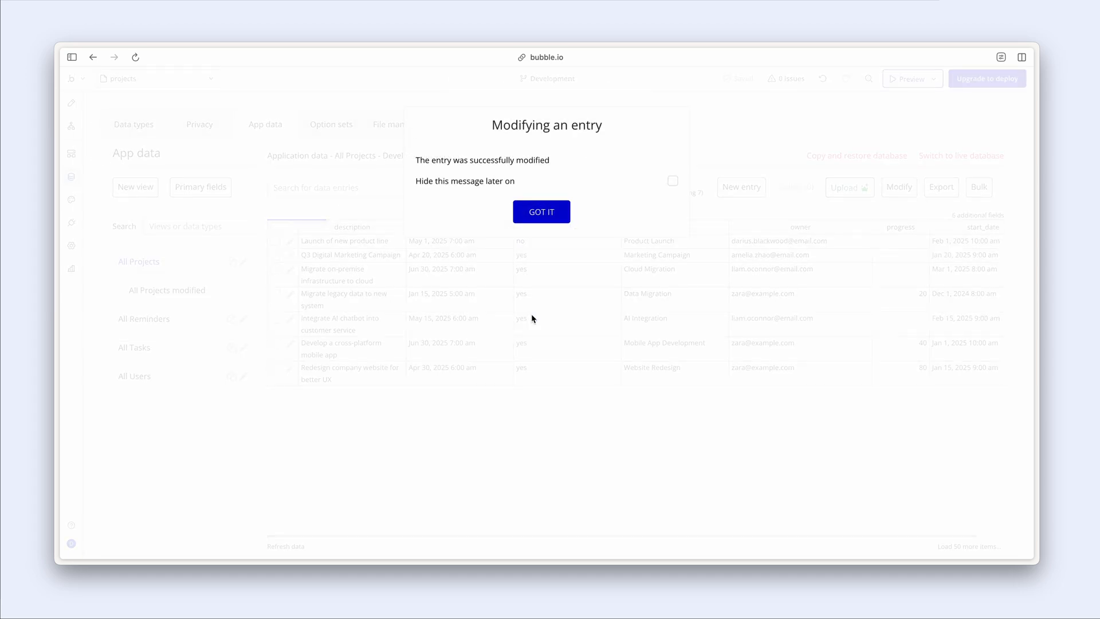
click(541, 211)
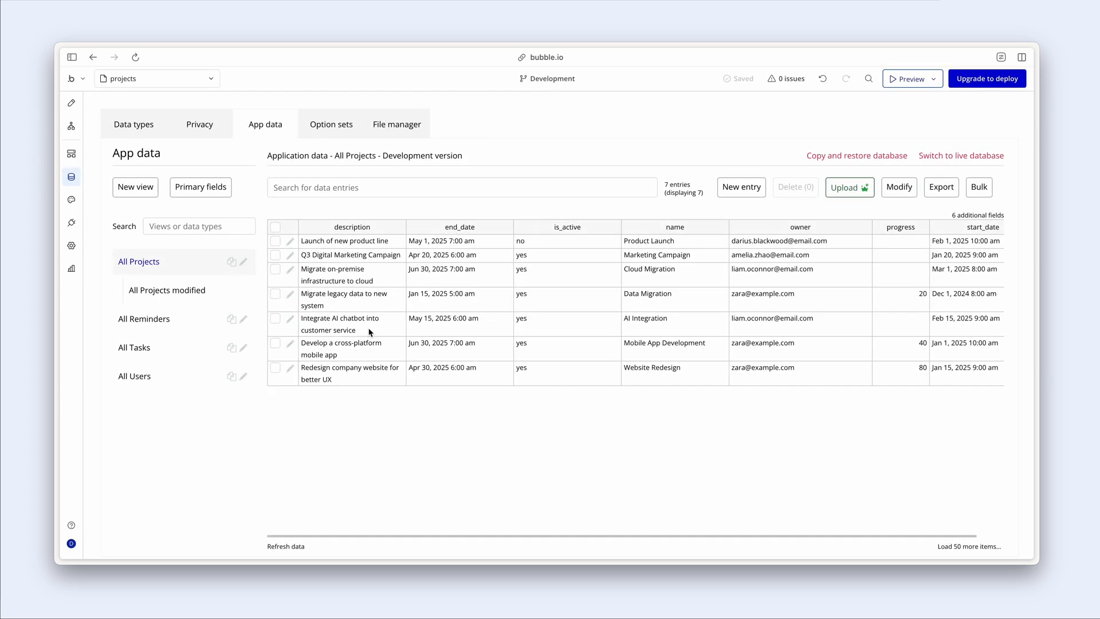
Save status values for Mobile App Development (Completed) and Website Redesign.
click(287, 344)
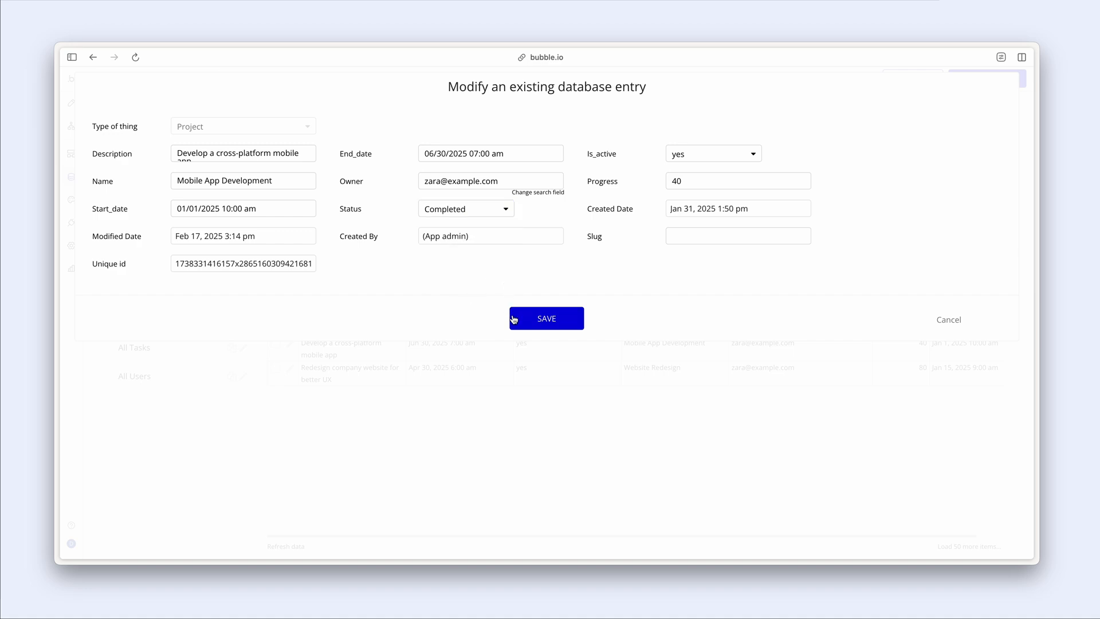
click(546, 318)
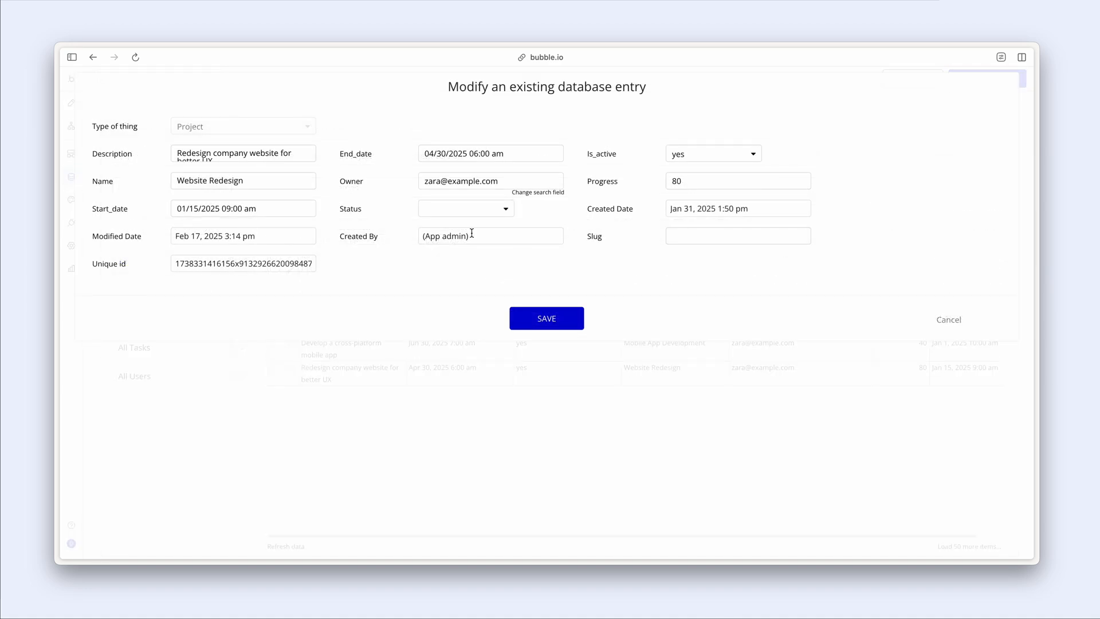
click(465, 208)
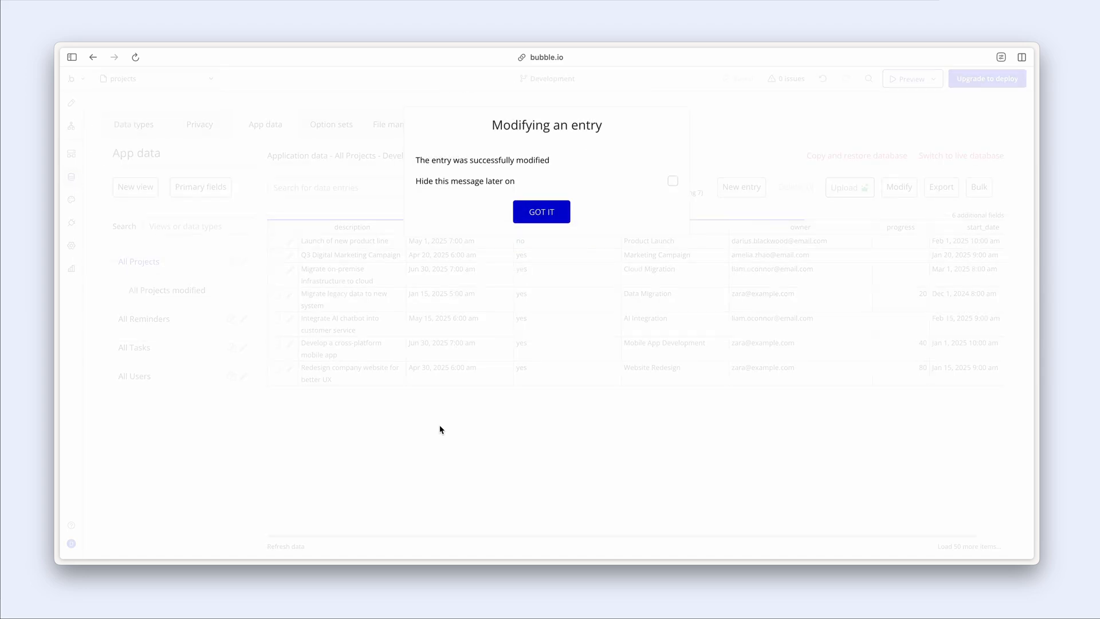
click(540, 211)
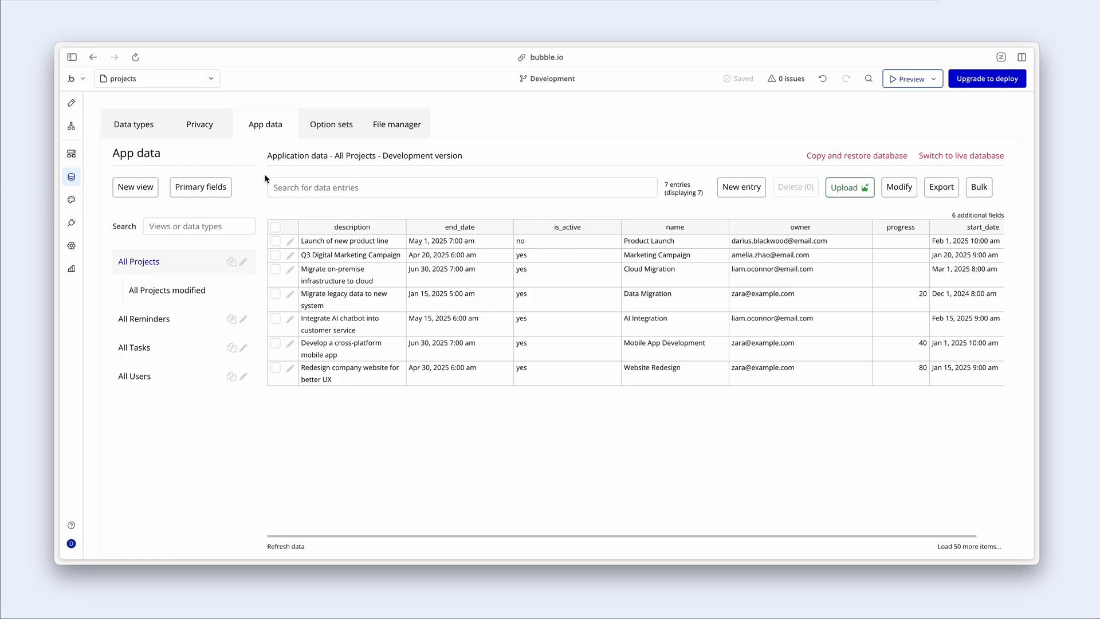
mouse_move(267, 179)
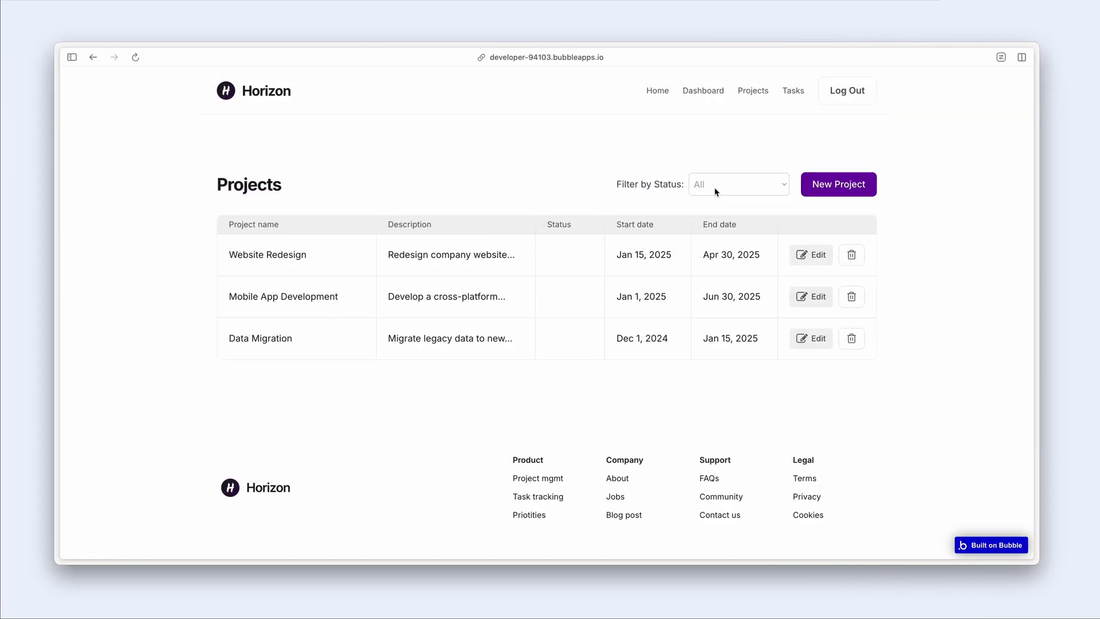
click(738, 184)
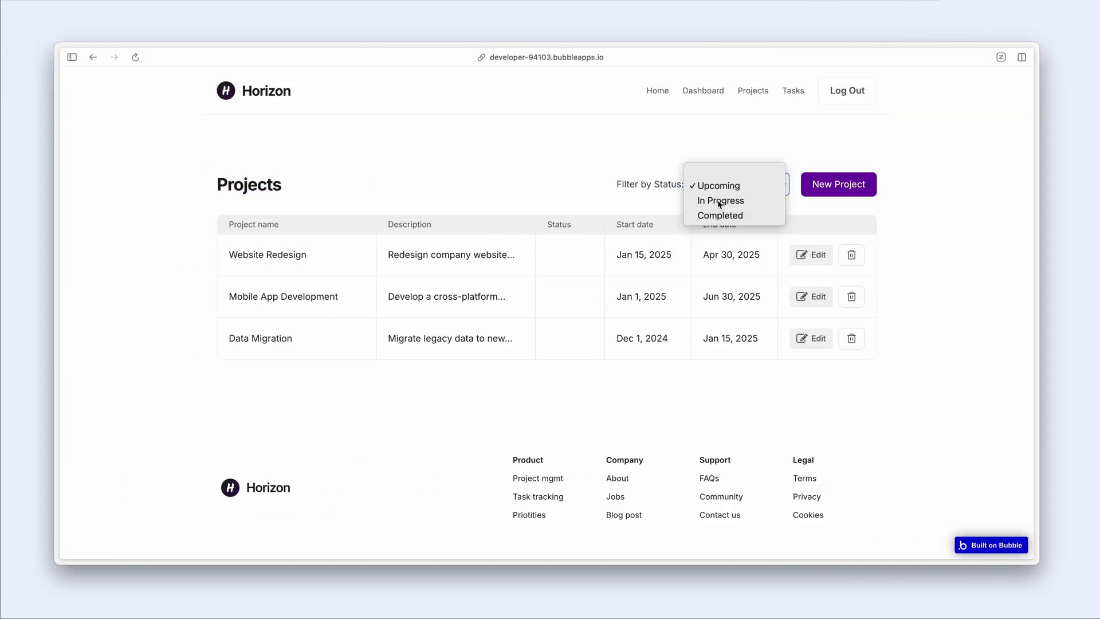
click(718, 201)
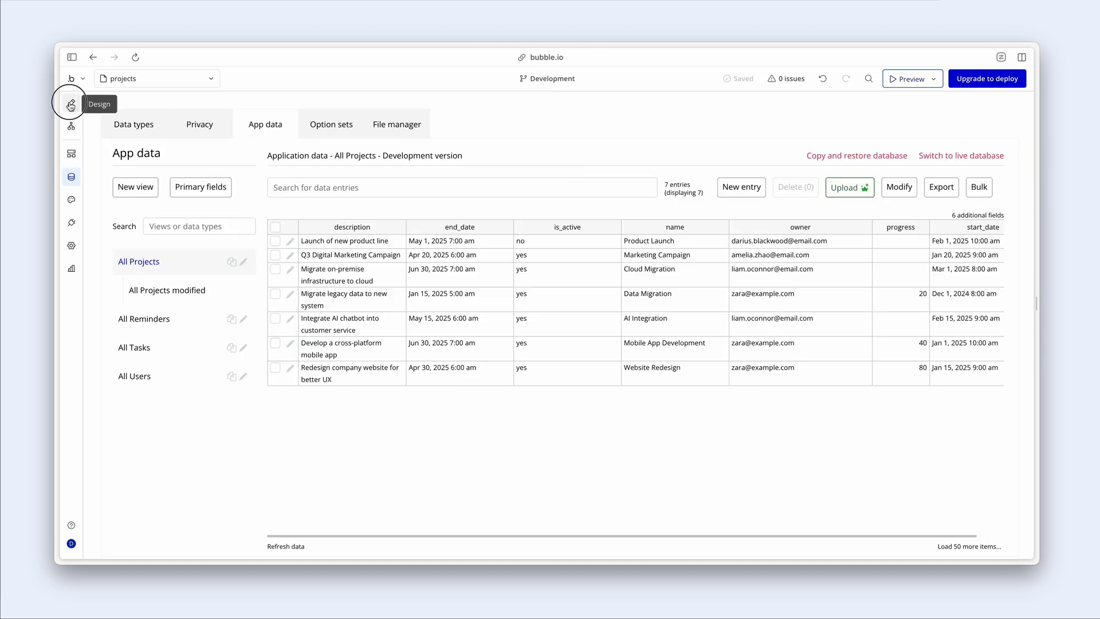
Paste a copy of the description text into the table's empty Status cell.
click(71, 105)
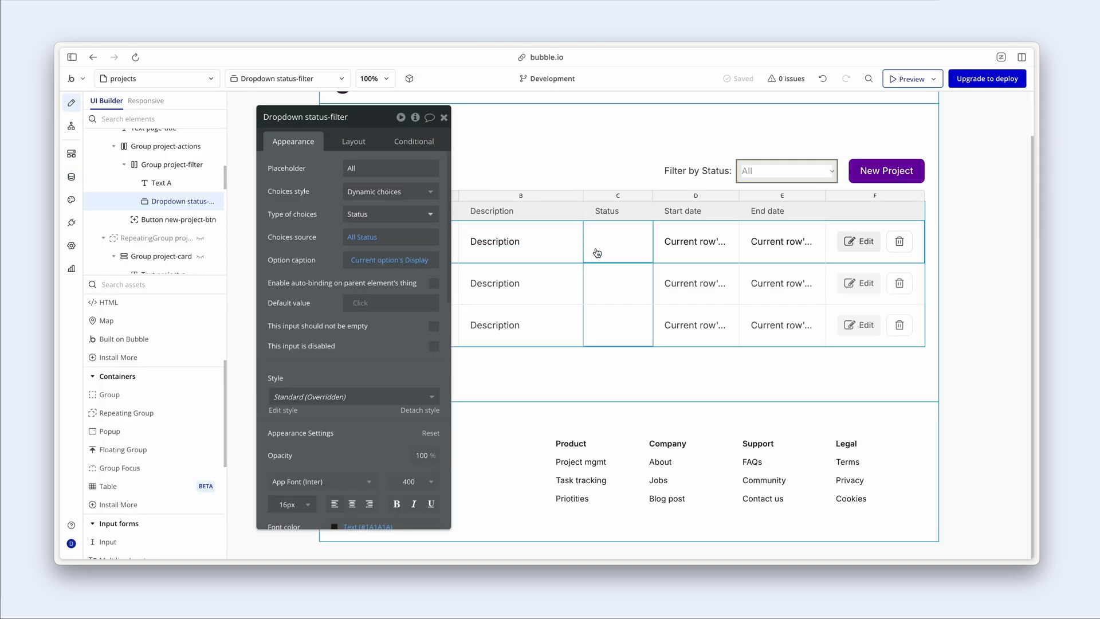
click(494, 241)
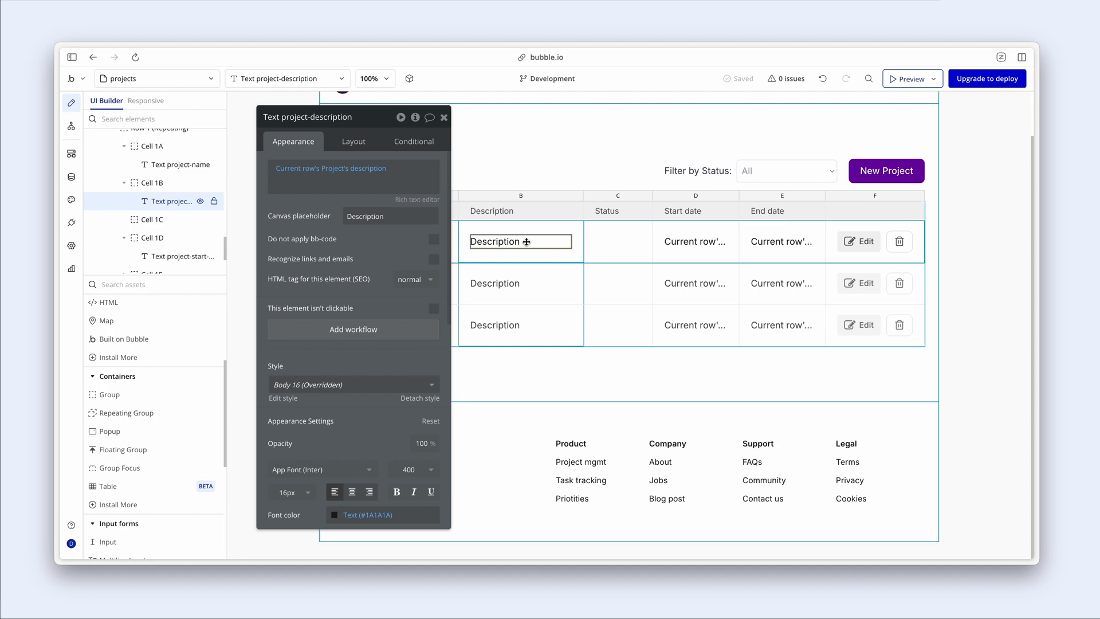
click(616, 241)
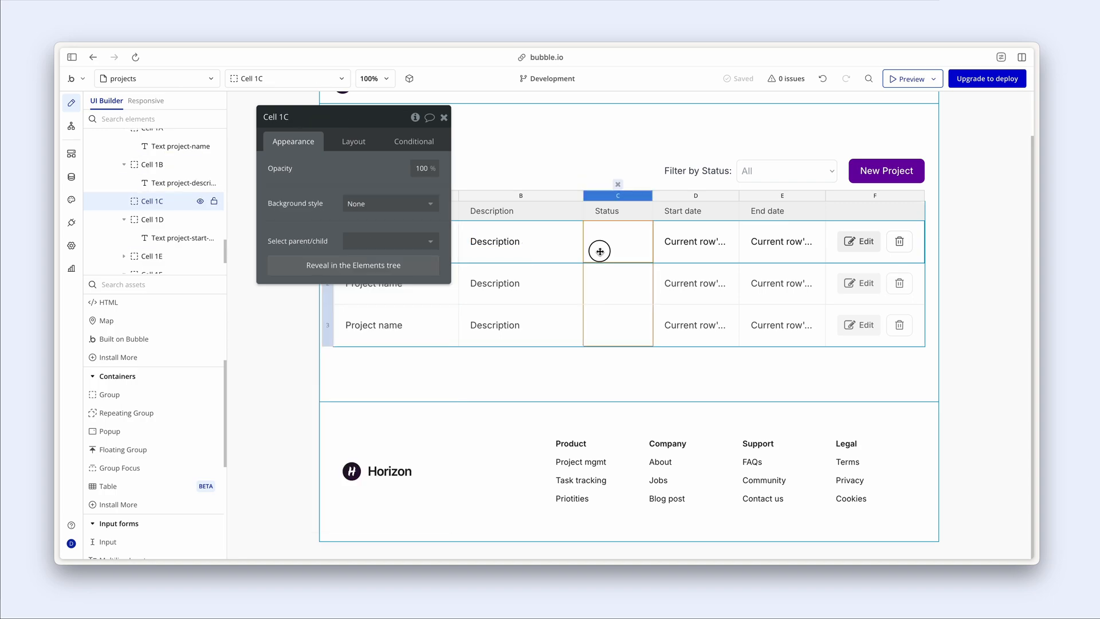
click(353, 140)
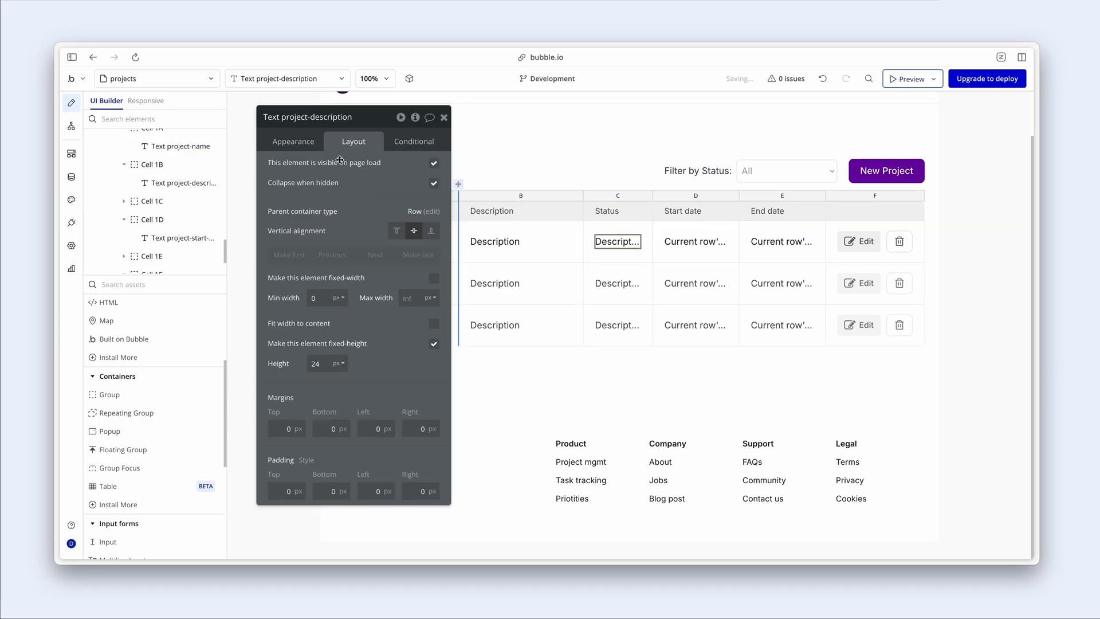
Show Current row's Project's status's Display with placeholder Upcoming.
click(293, 141)
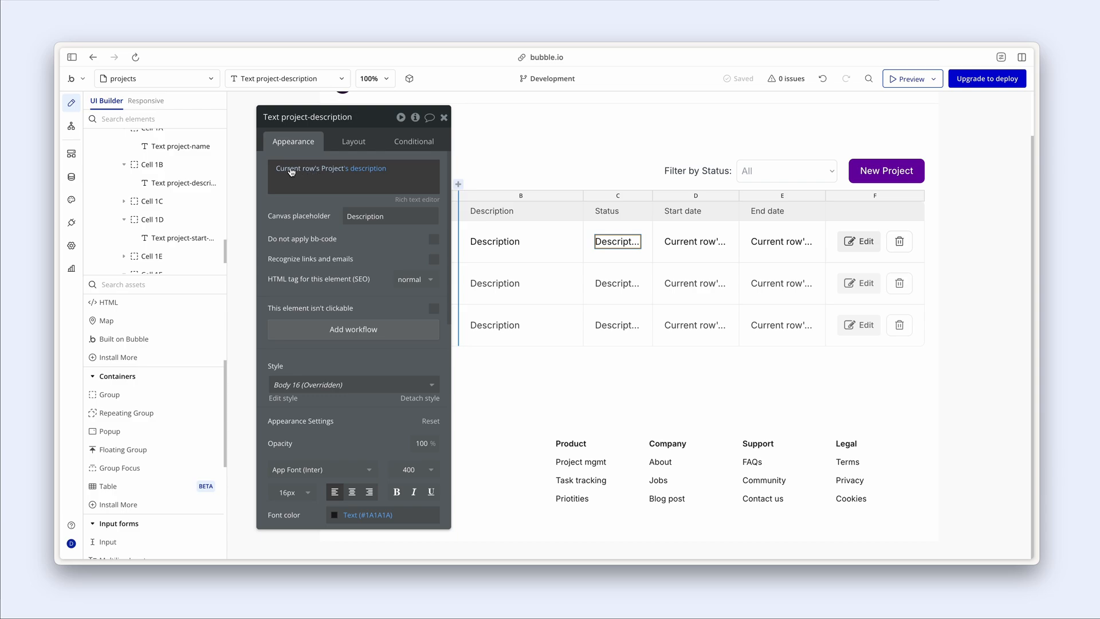
click(366, 168)
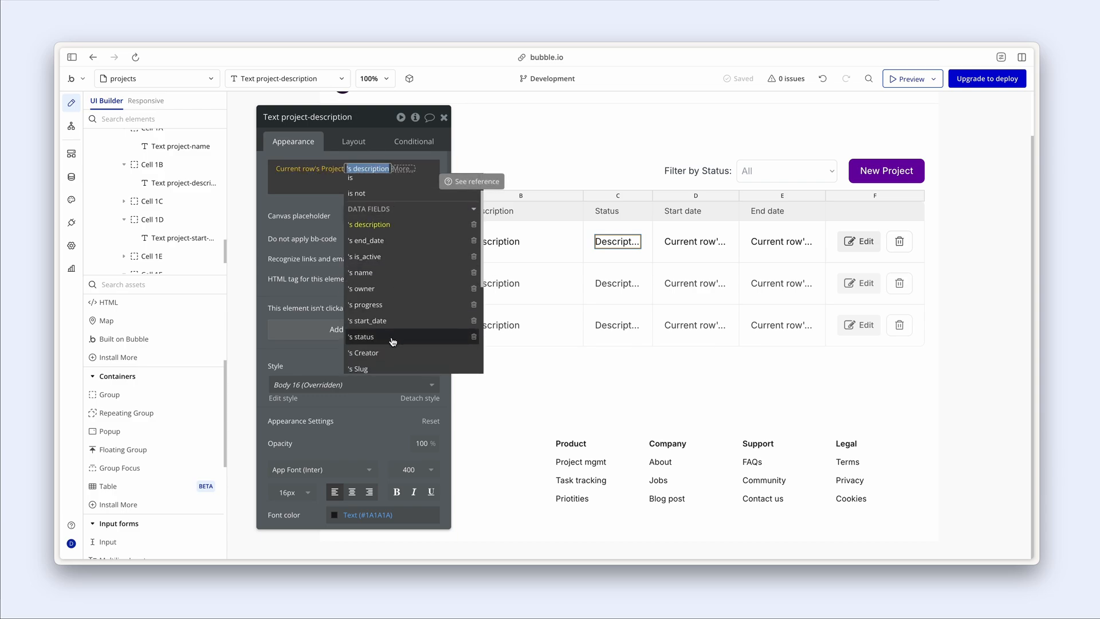
click(362, 337)
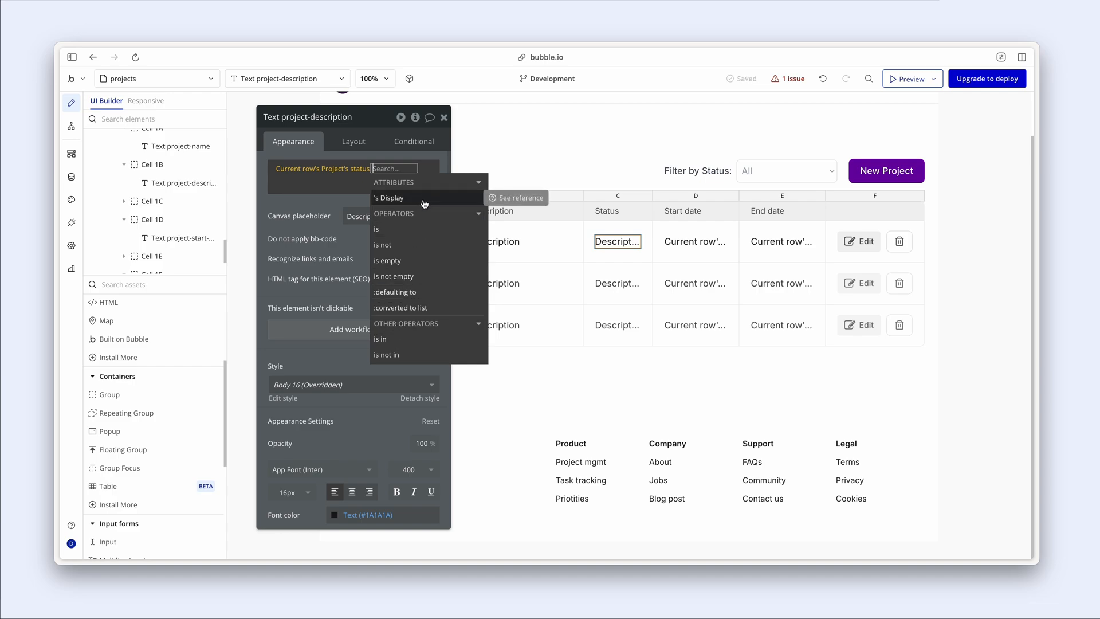
click(388, 197)
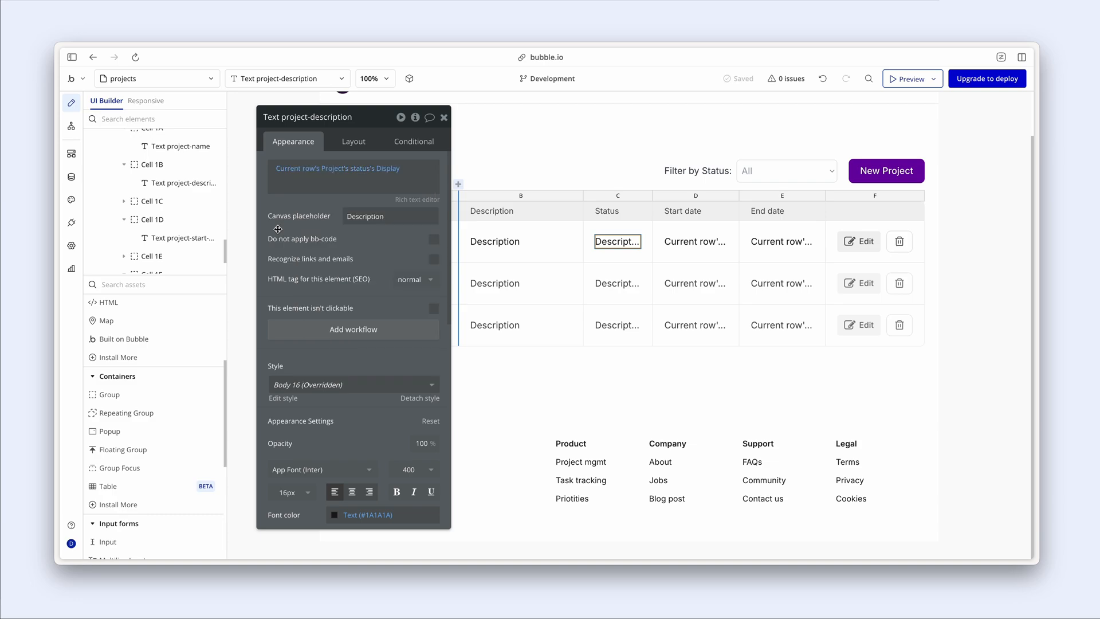
click(390, 215)
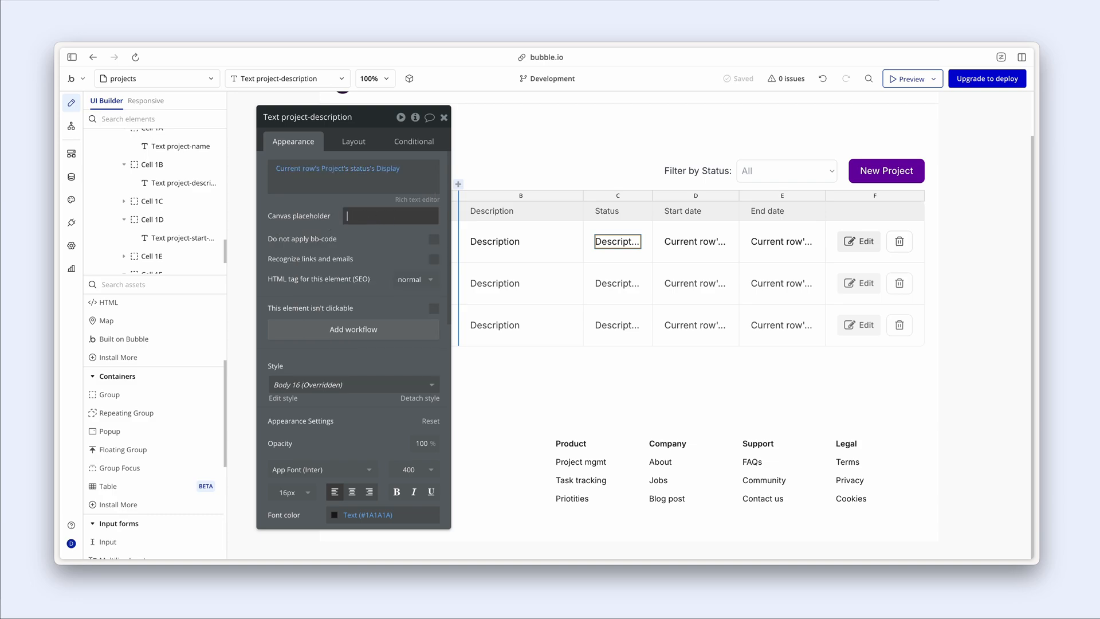
text(Upco)
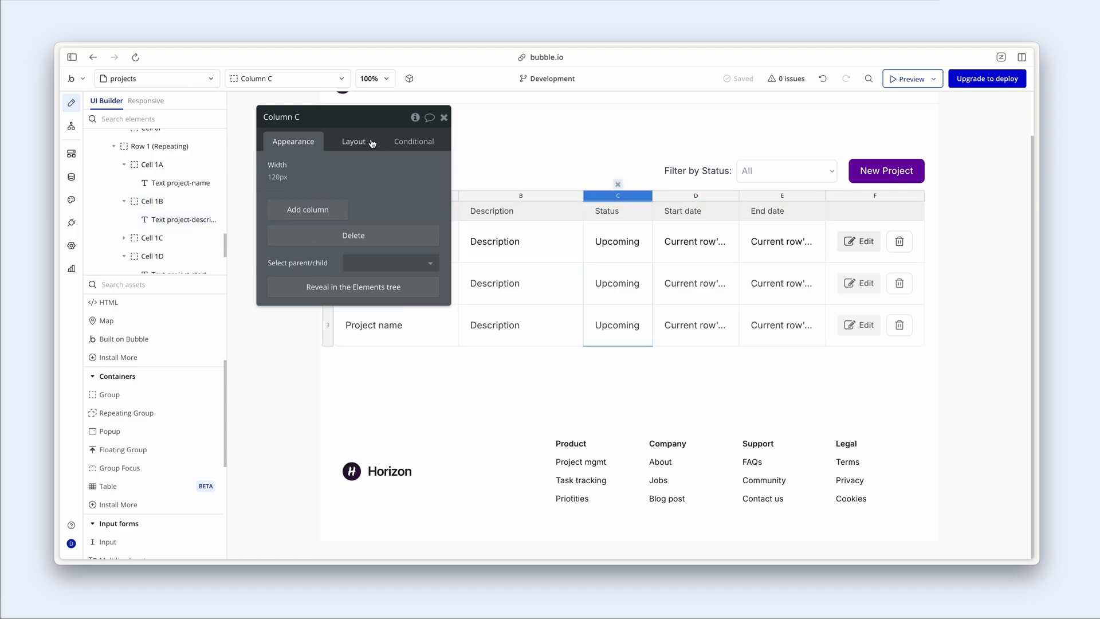
click(353, 140)
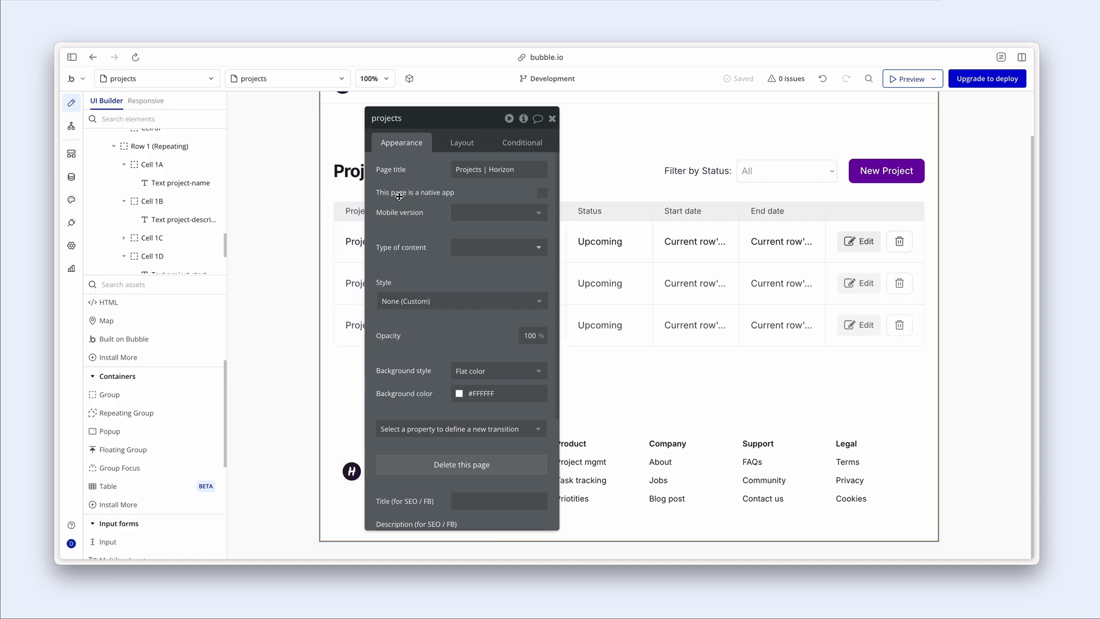
Select the Projects table element.
click(606, 210)
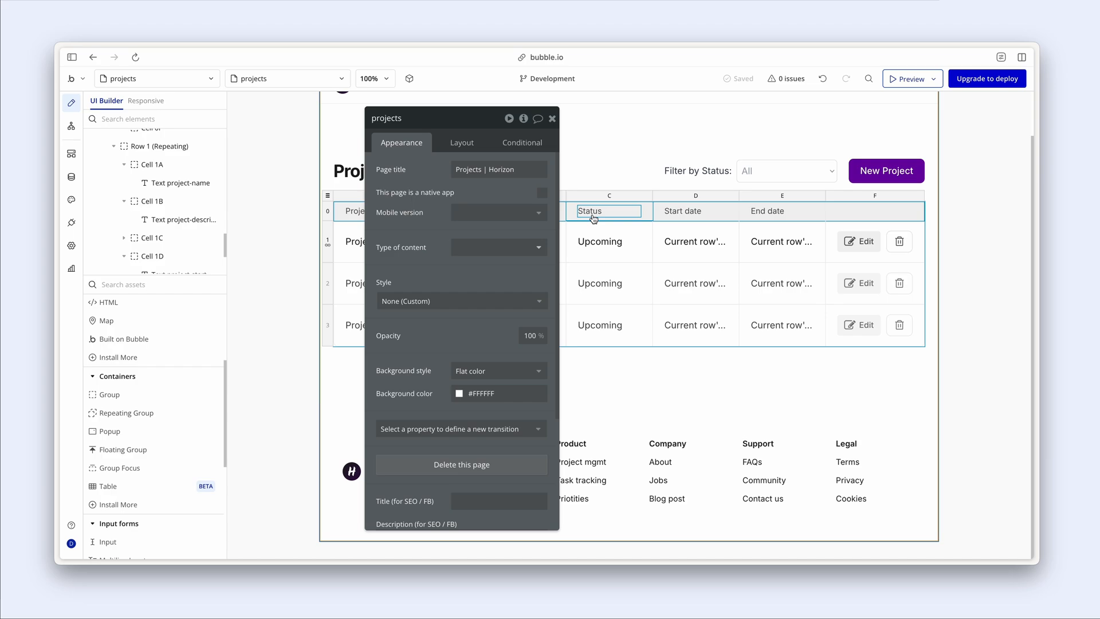
click(784, 171)
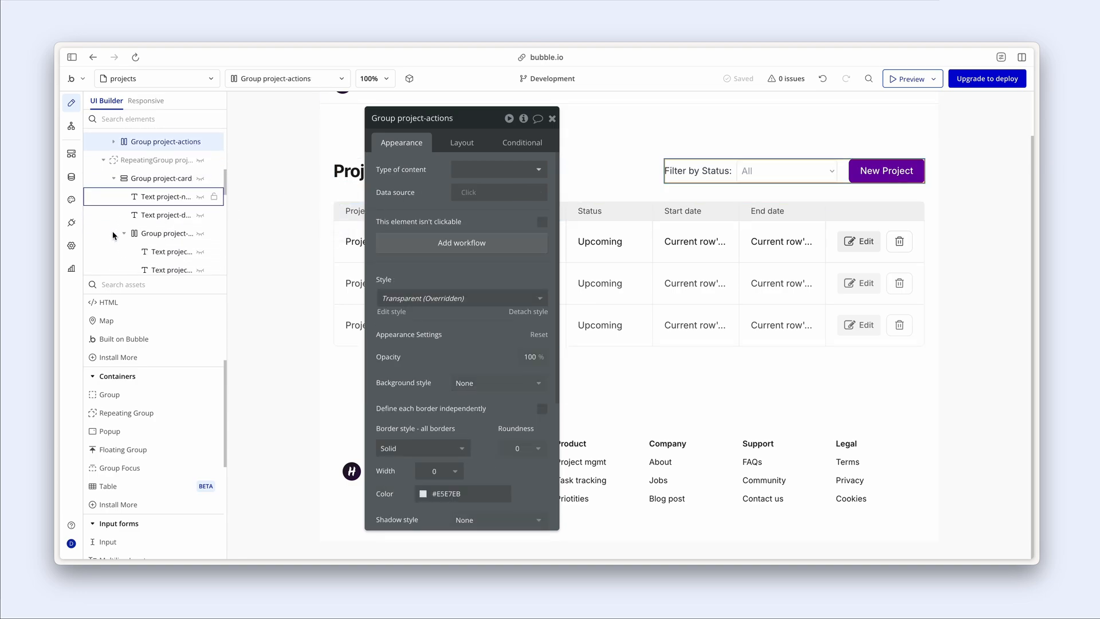
click(145, 180)
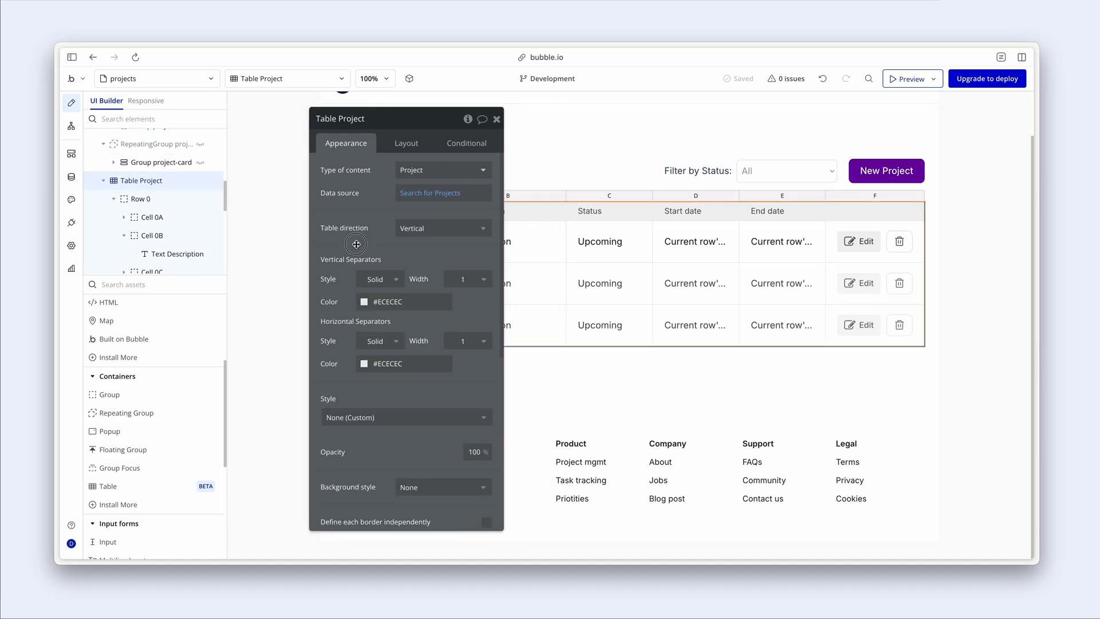
Add search constraint status = Dropdown status-filter's value and close the settings.
click(428, 193)
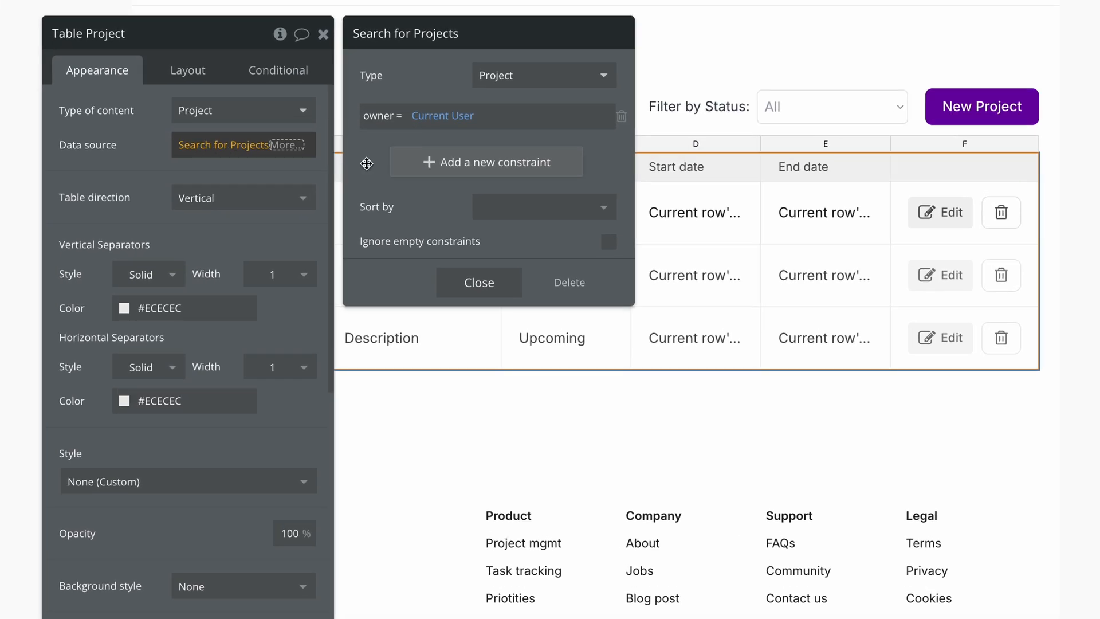
mouse_move(416, 162)
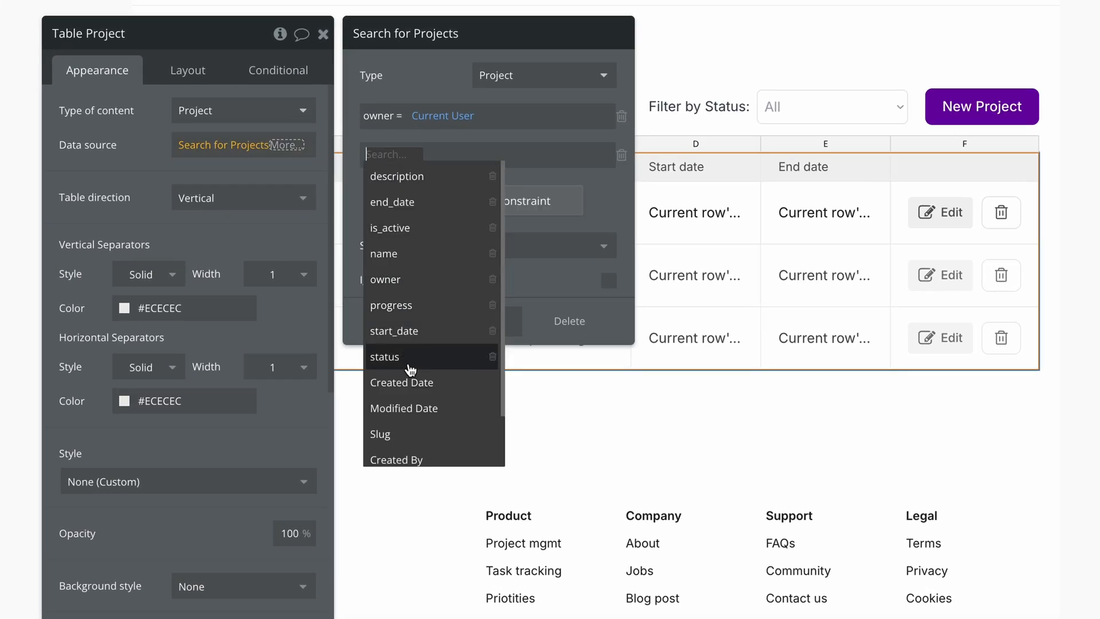
click(384, 356)
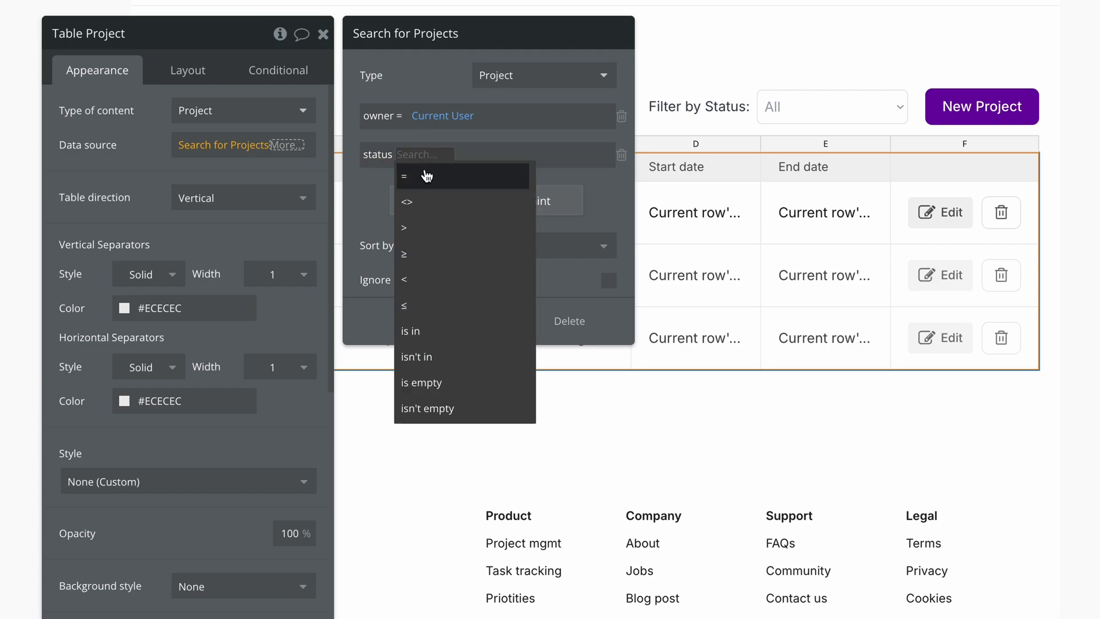
text(drop)
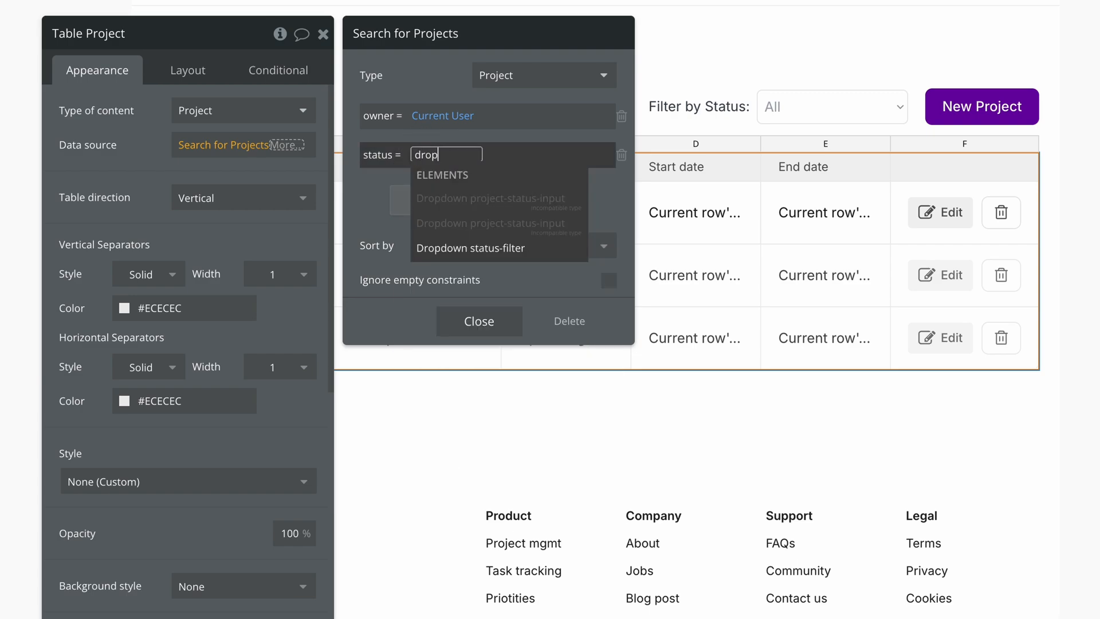
click(471, 248)
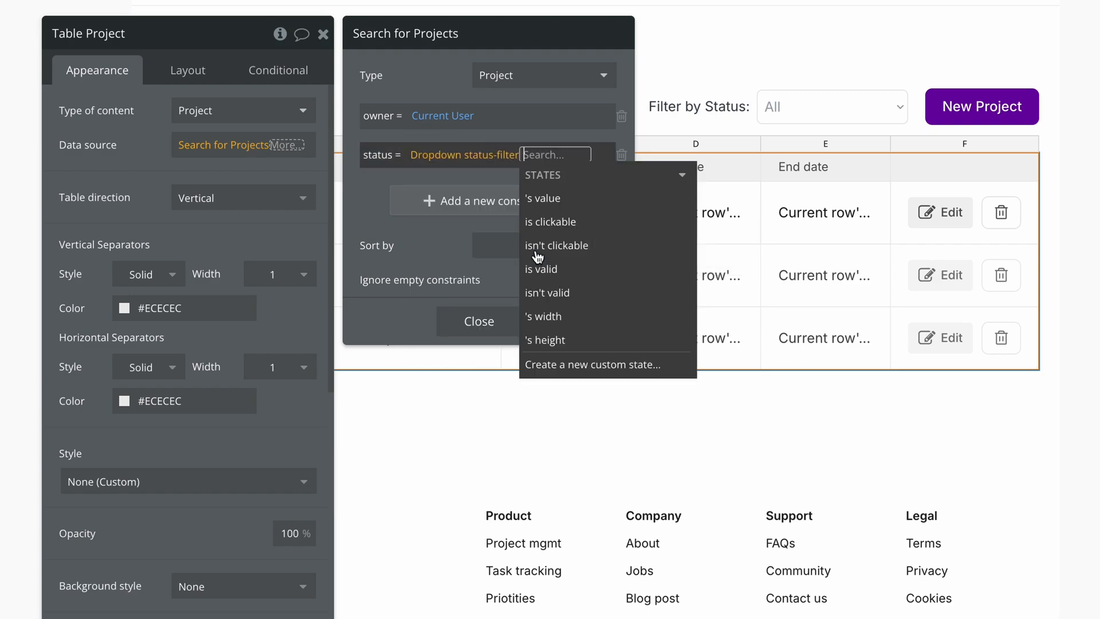
click(542, 197)
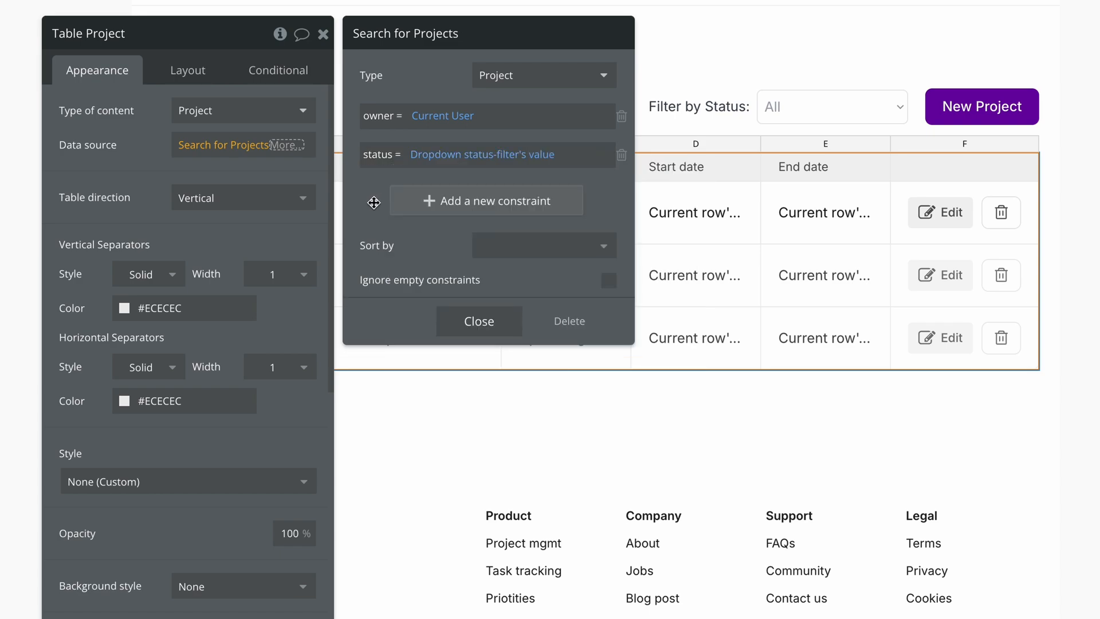
click(479, 320)
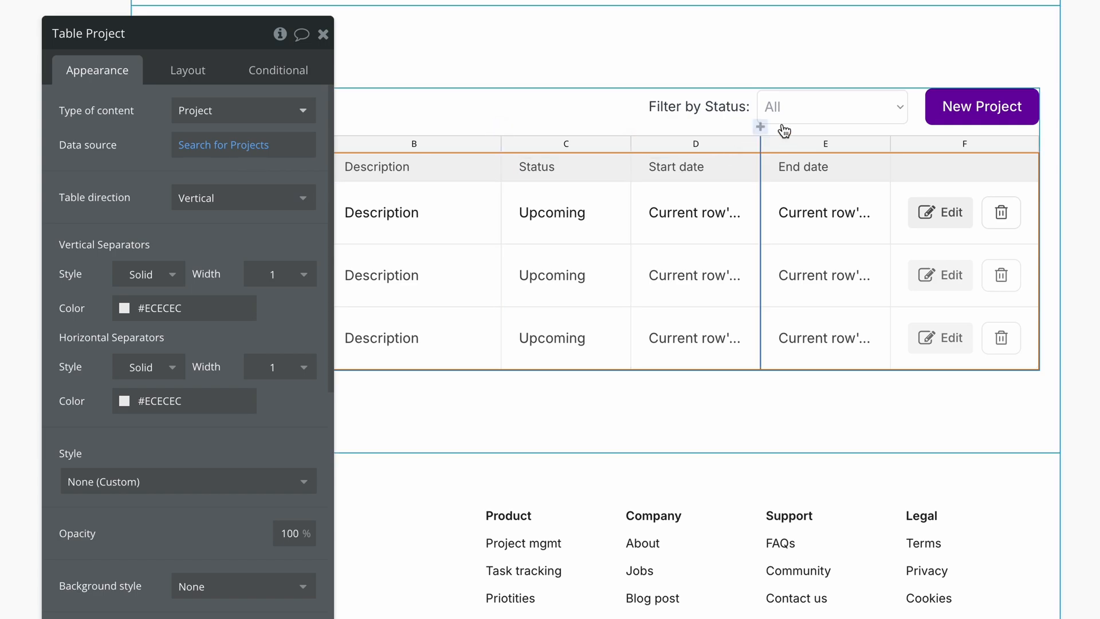
click(831, 107)
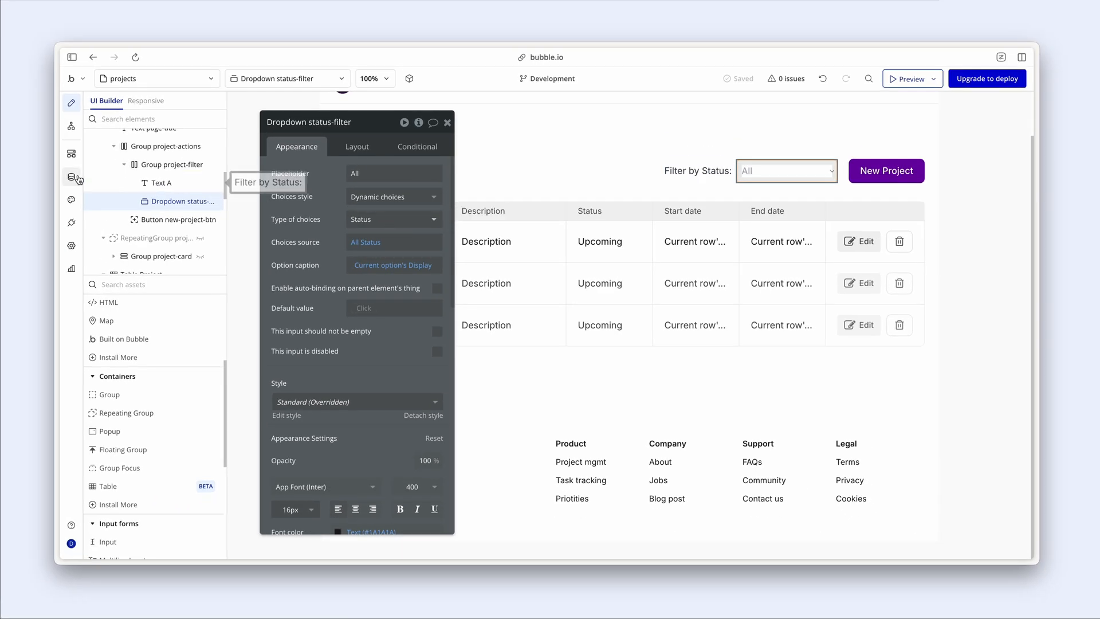
Check the Project type's status field and the search constraint, then launch a live preview.
click(71, 175)
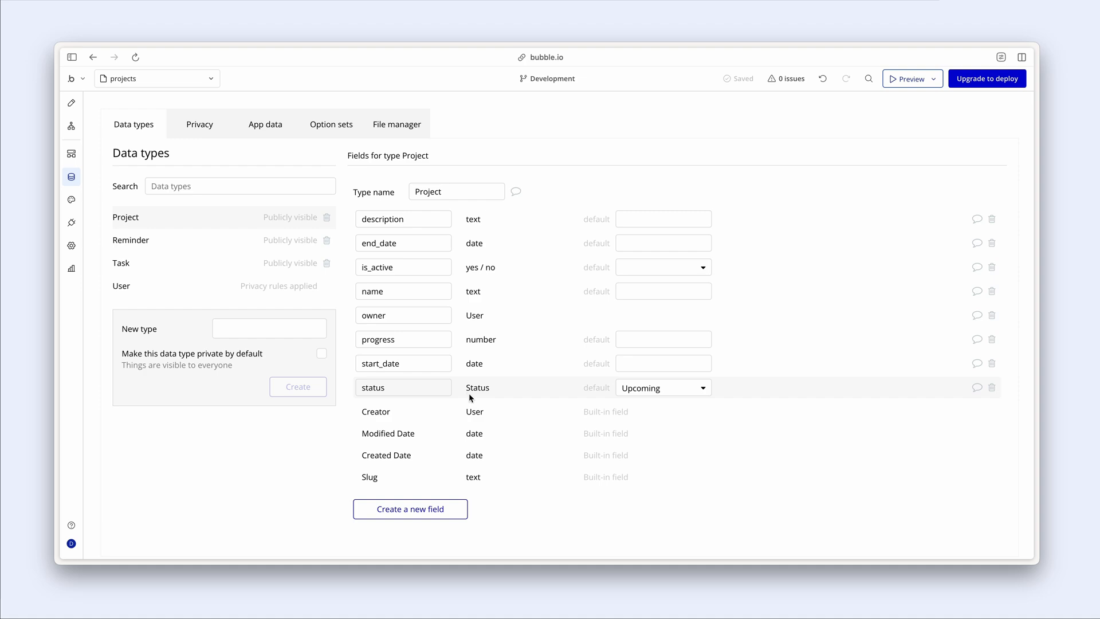
mouse_move(491, 396)
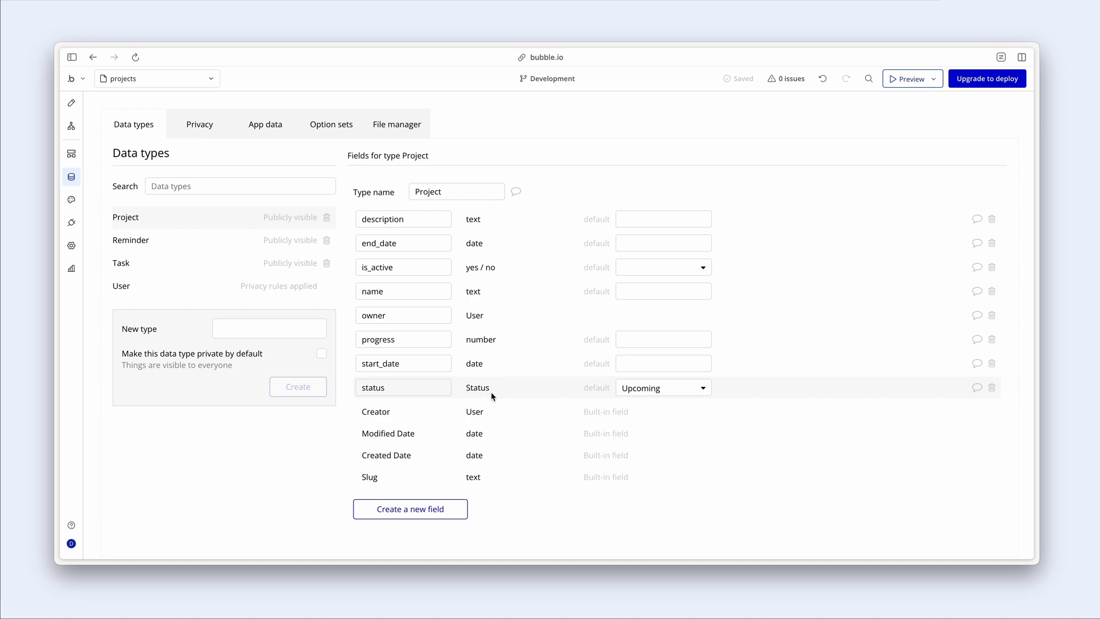
mouse_move(71, 103)
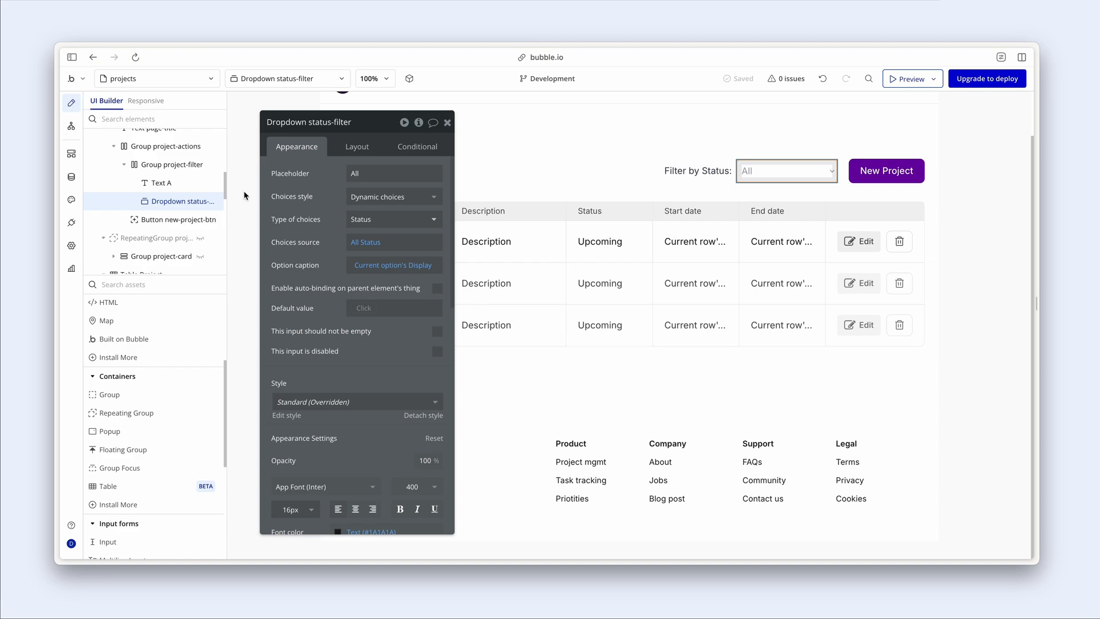
mouse_move(83, 183)
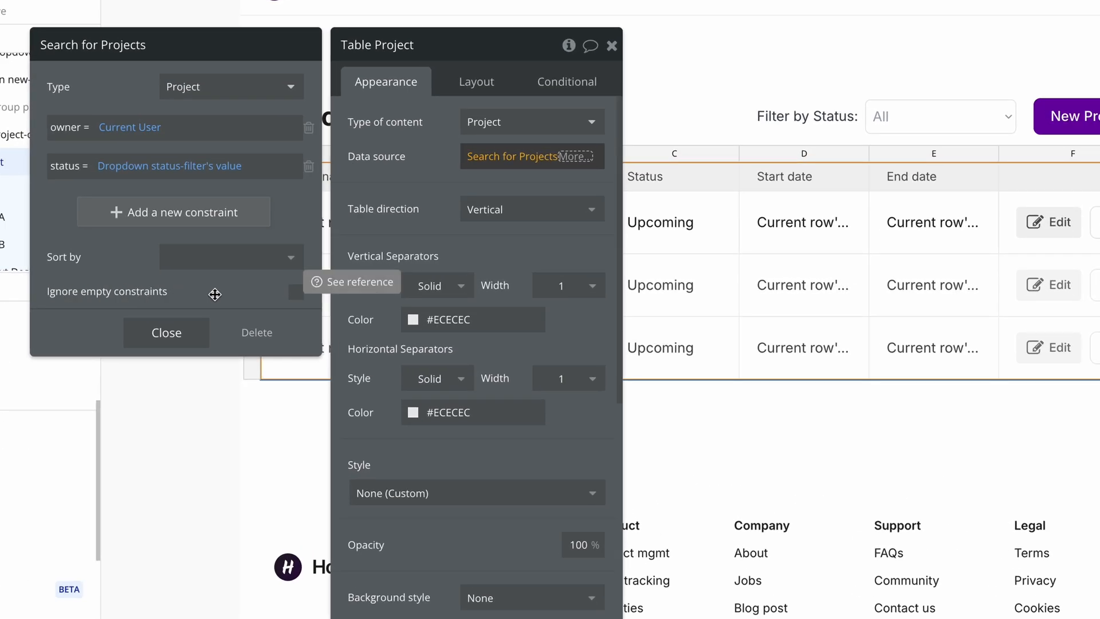
click(296, 291)
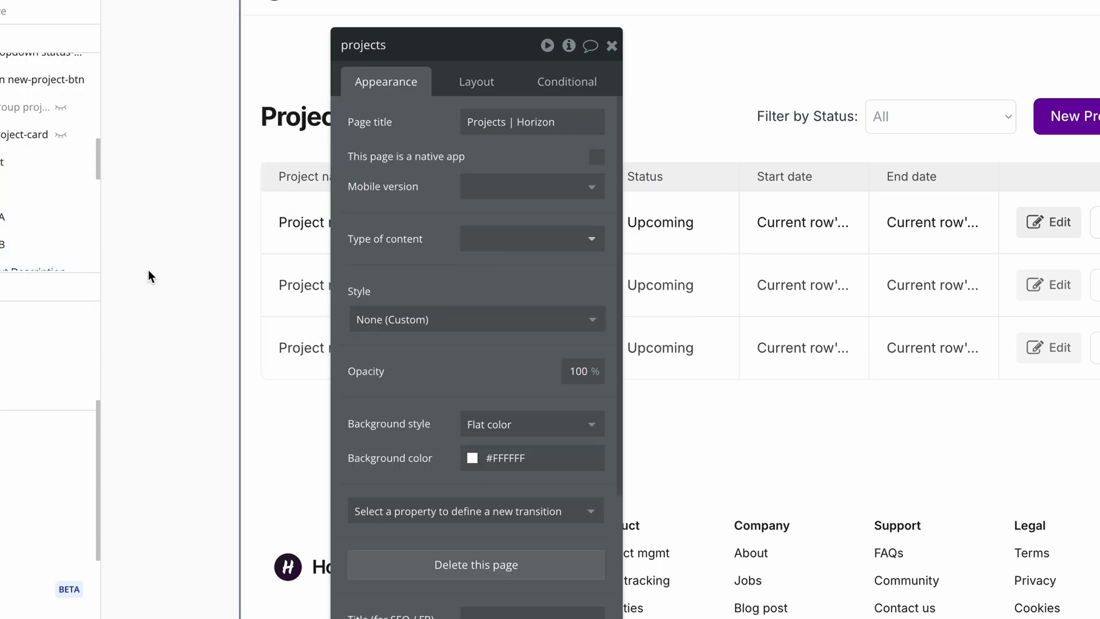
click(610, 45)
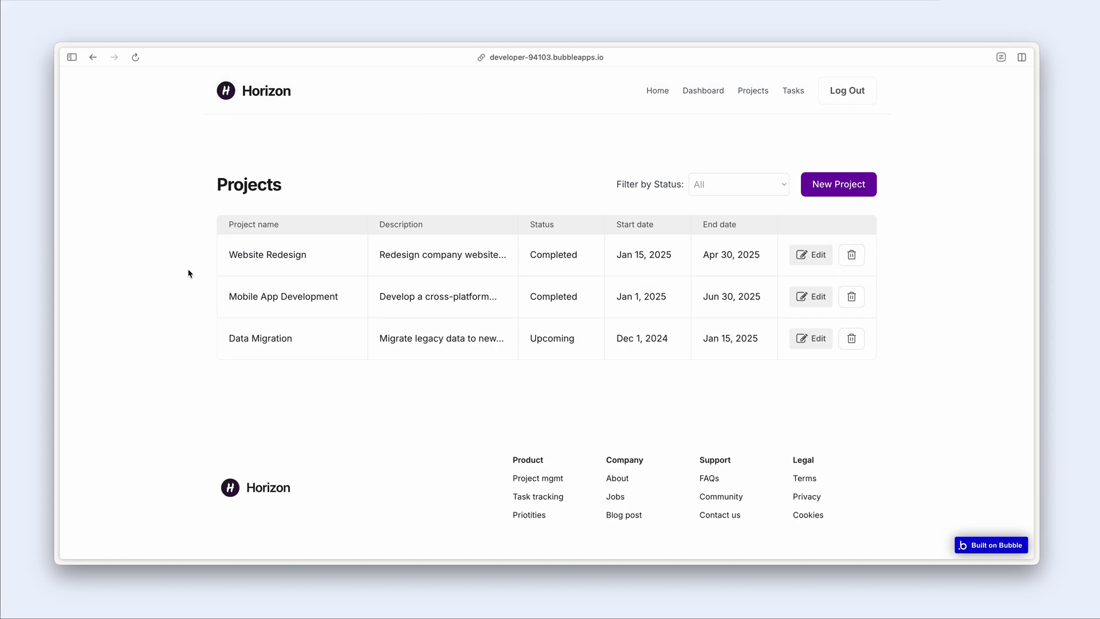
mouse_move(773, 210)
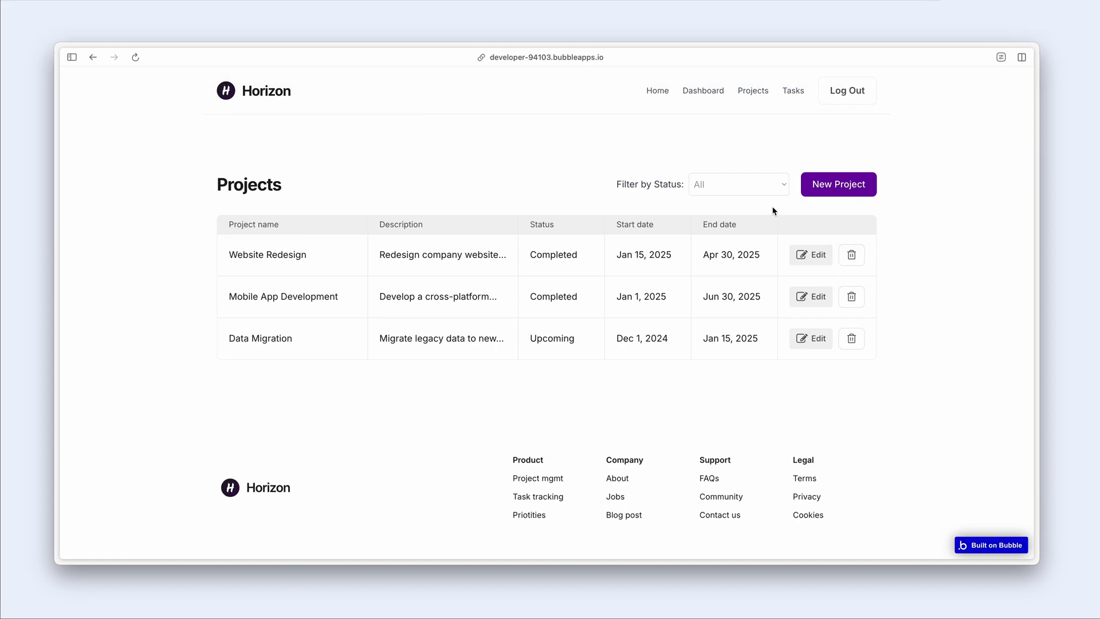
Filter by Upcoming to show only Data Migration, then clear the filter and reopen the dropdown.
click(738, 183)
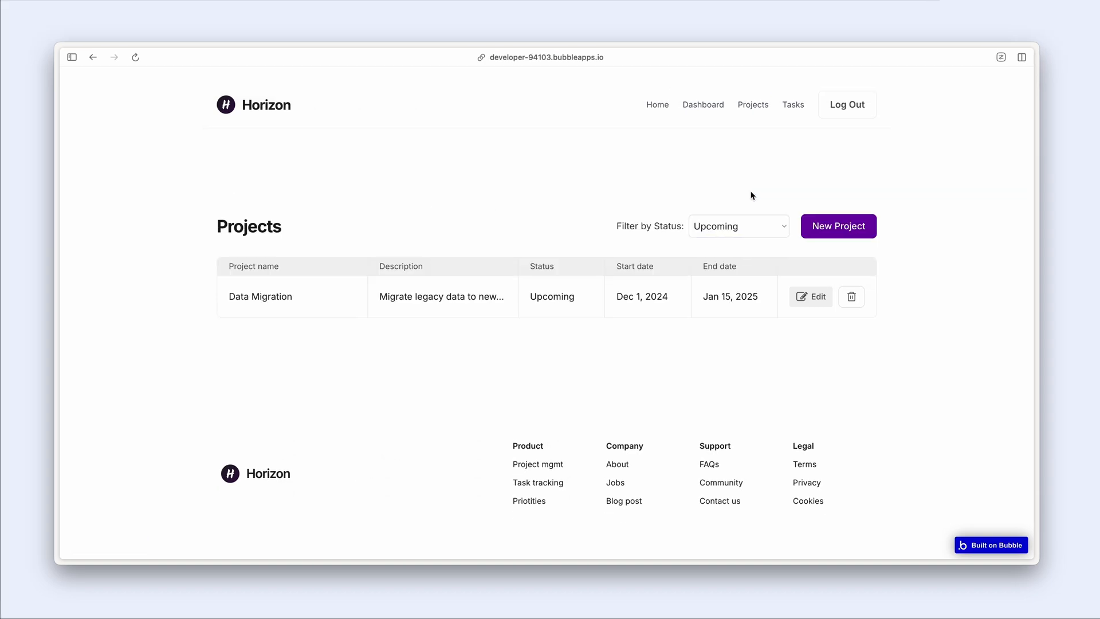
click(738, 226)
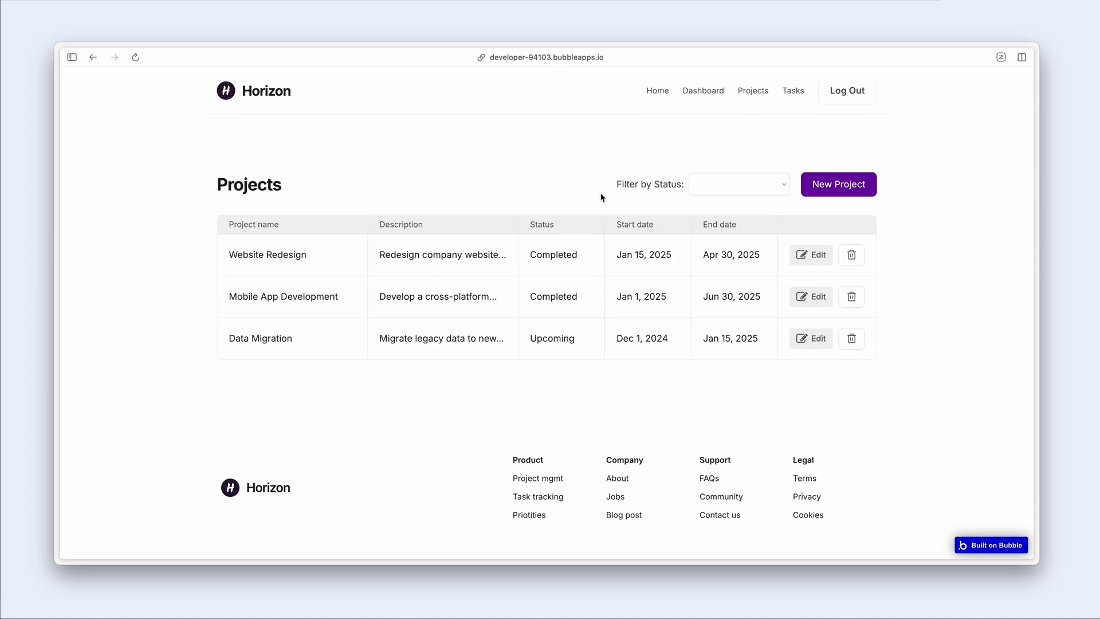
mouse_move(576, 192)
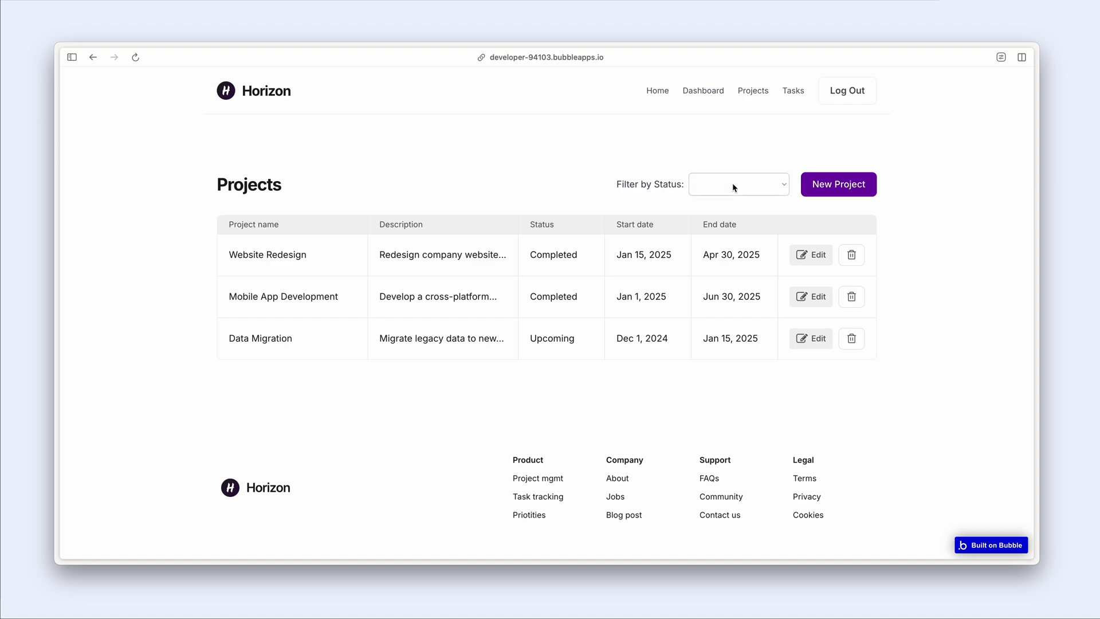
click(738, 184)
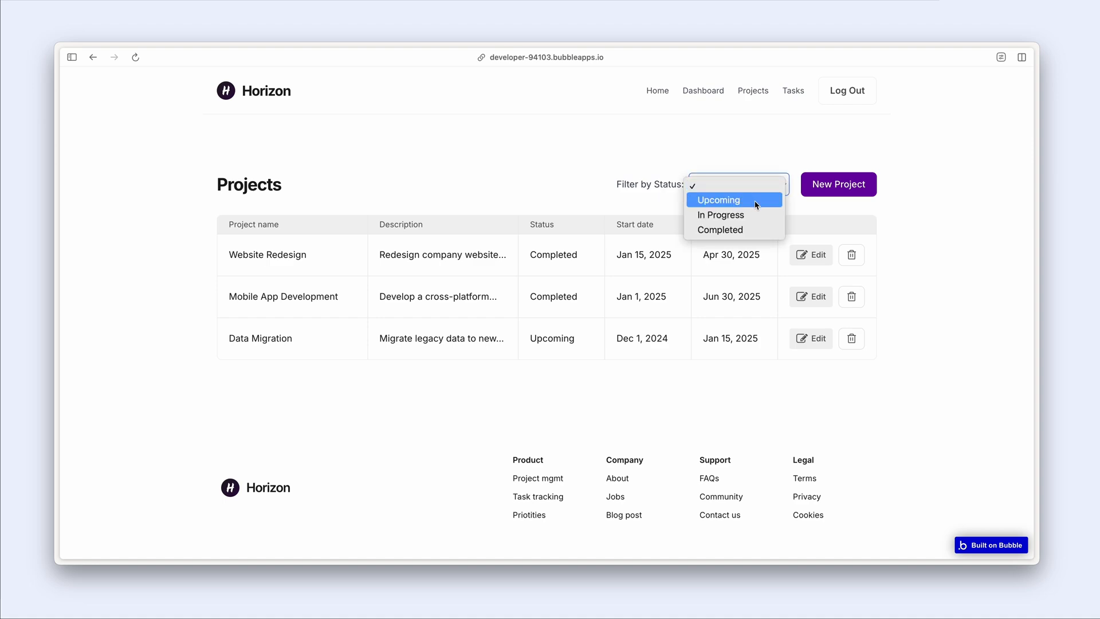